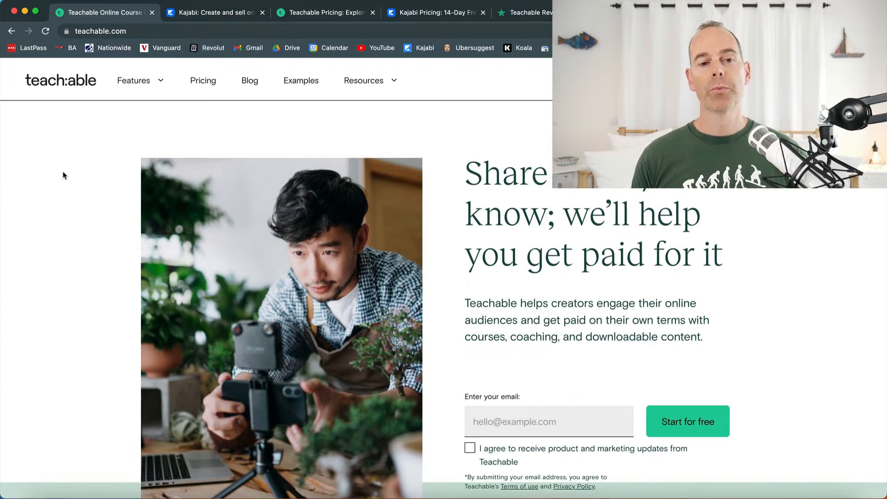
mouse_move(65, 150)
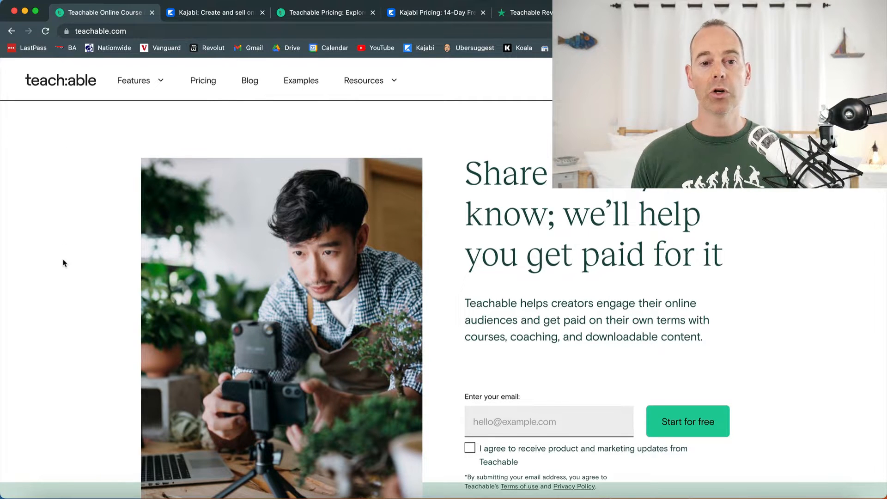
Peek at the Features menu, then scroll the homepage down to the teachable:pay monetization section.
left_click(133, 81)
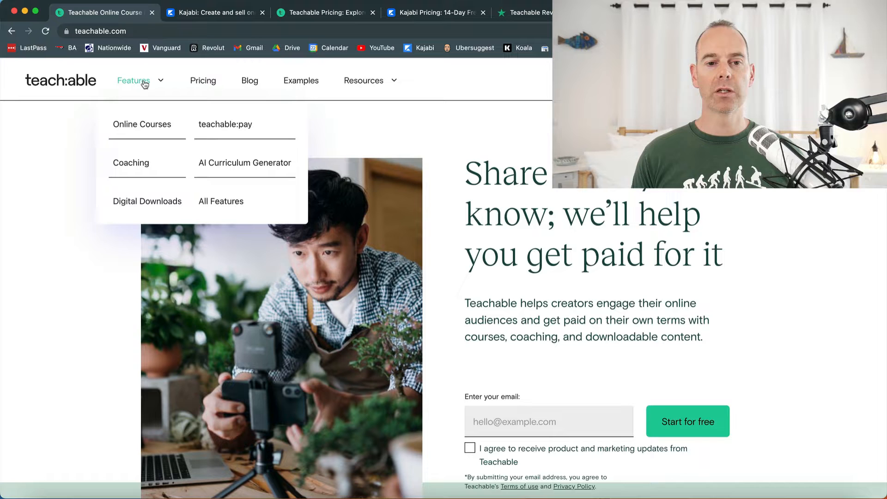
mouse_move(152, 126)
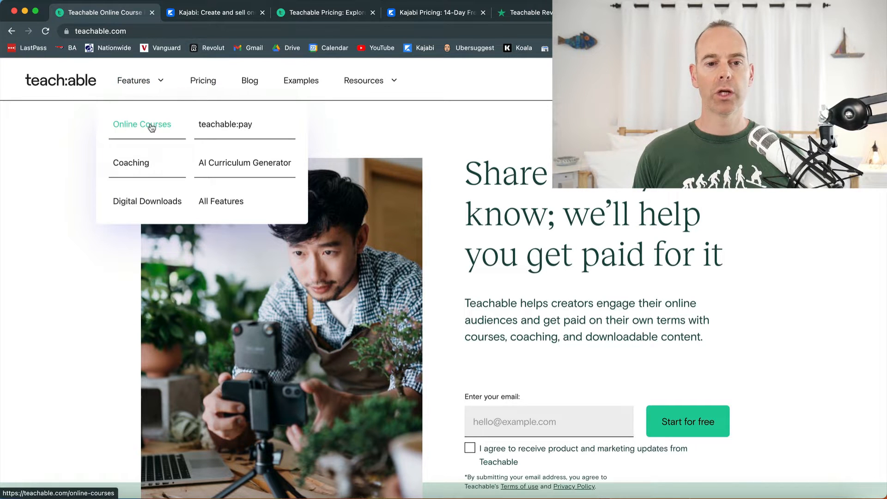
mouse_move(163, 202)
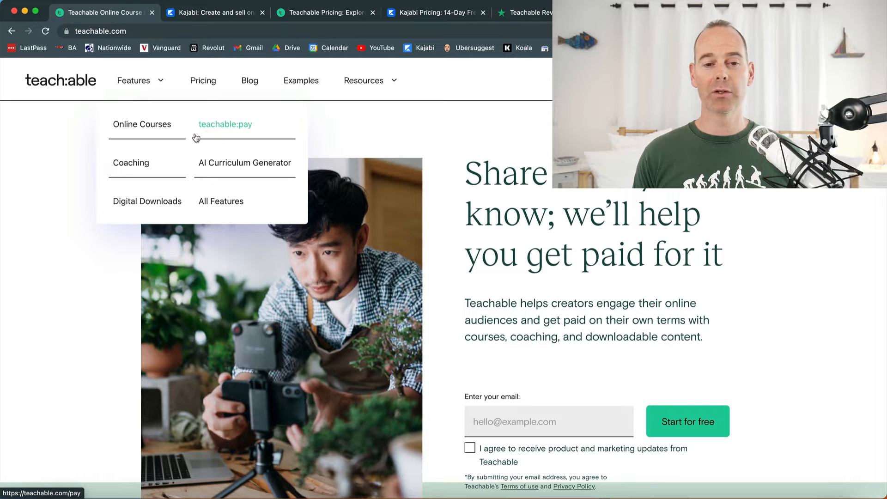
mouse_move(168, 155)
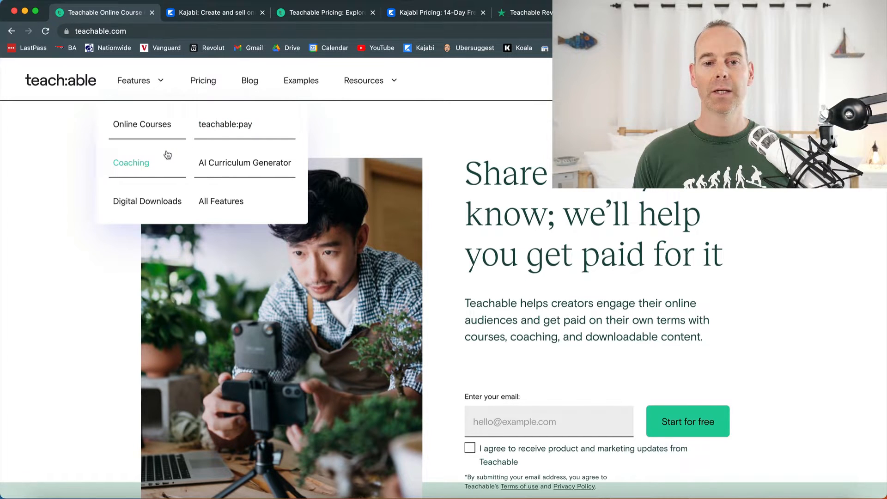
mouse_move(175, 156)
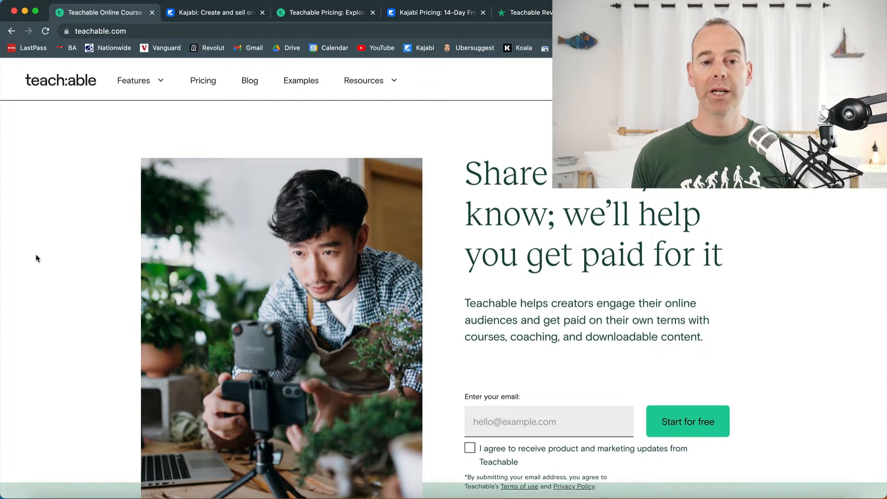
mouse_move(103, 134)
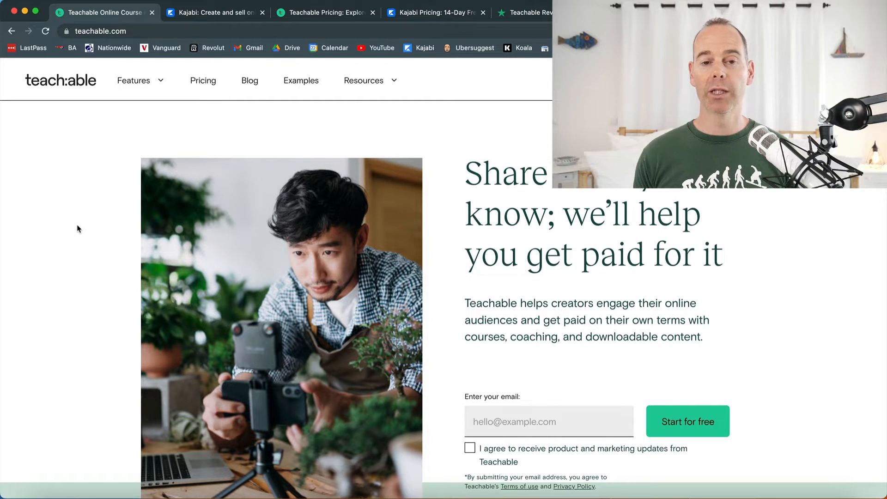
mouse_move(64, 276)
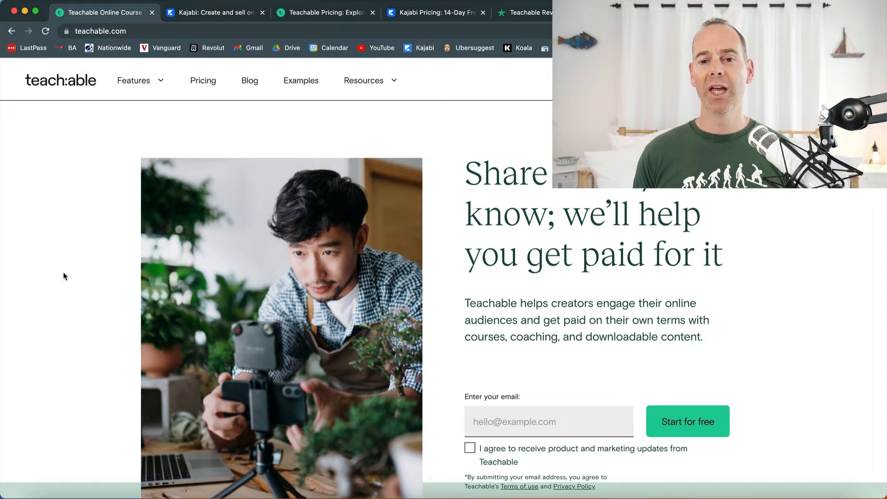
scroll("down", 3)
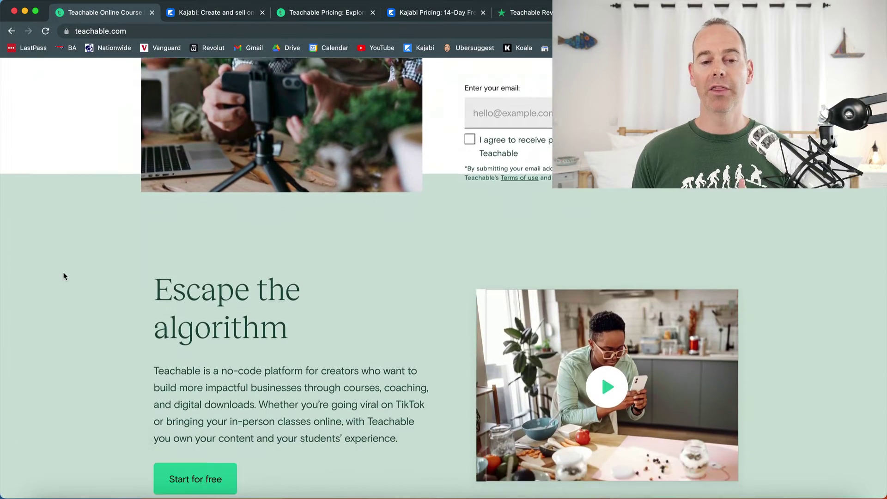
scroll("down", 3)
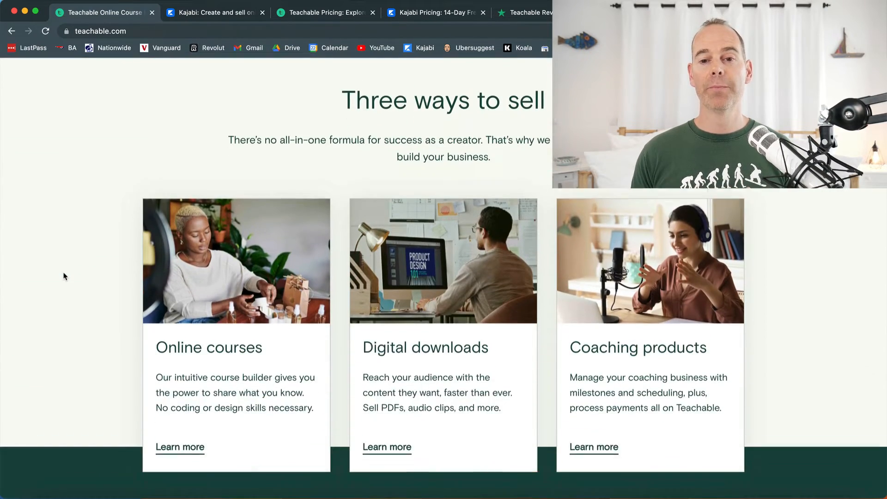
scroll("down", 3)
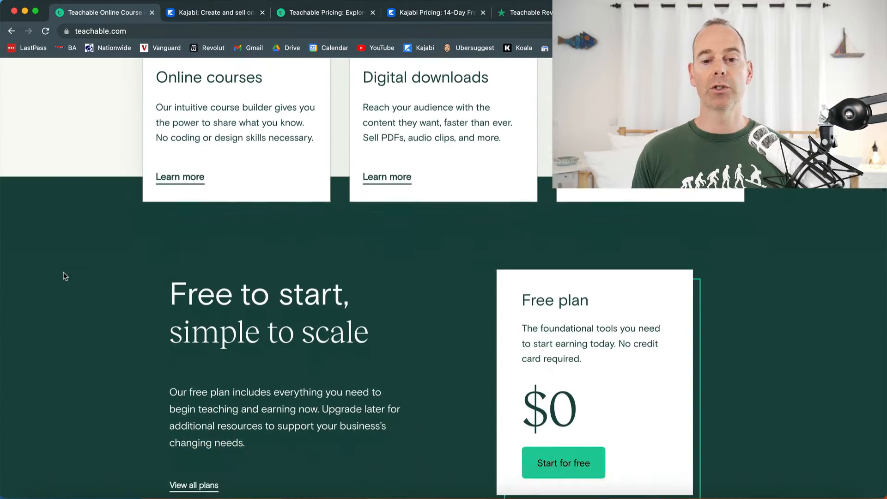
scroll("down", 3)
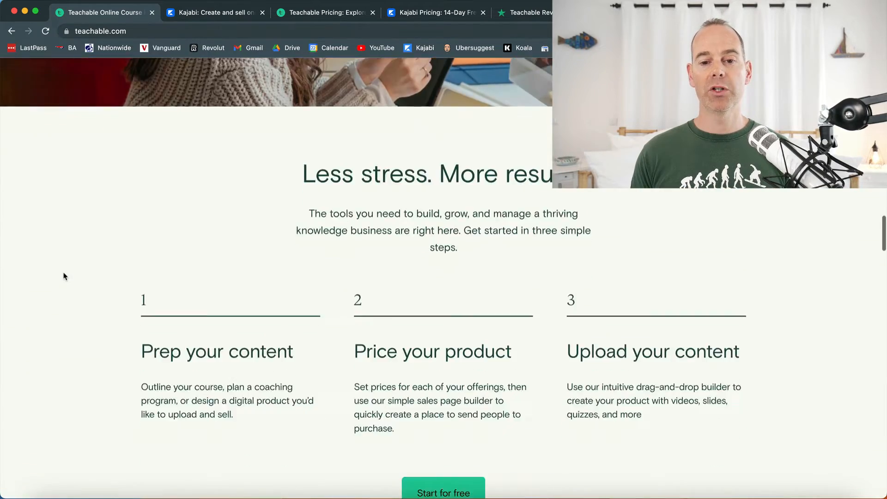
scroll("down", 3)
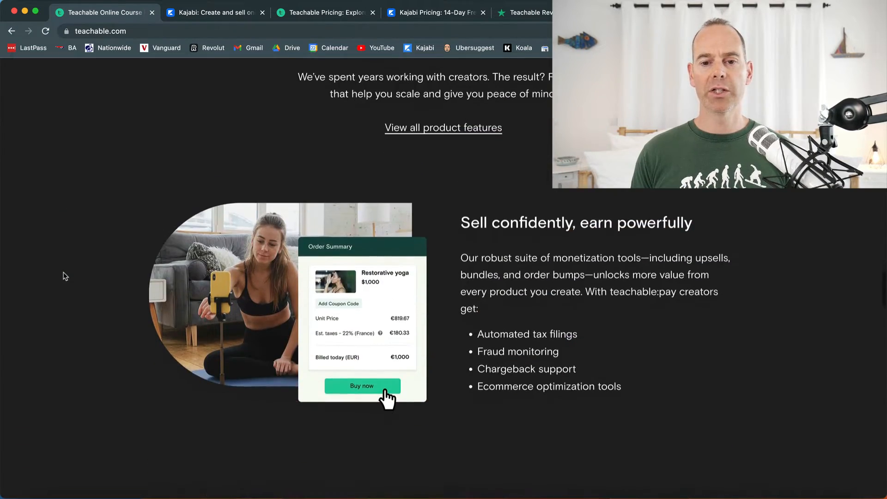
scroll("down", 3)
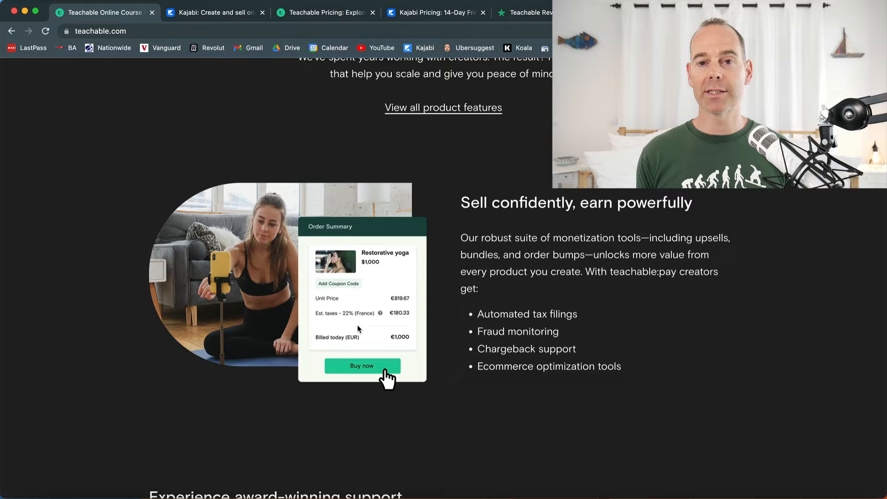
Scroll down through Teachable's support and integrations sections.
scroll("down", 3)
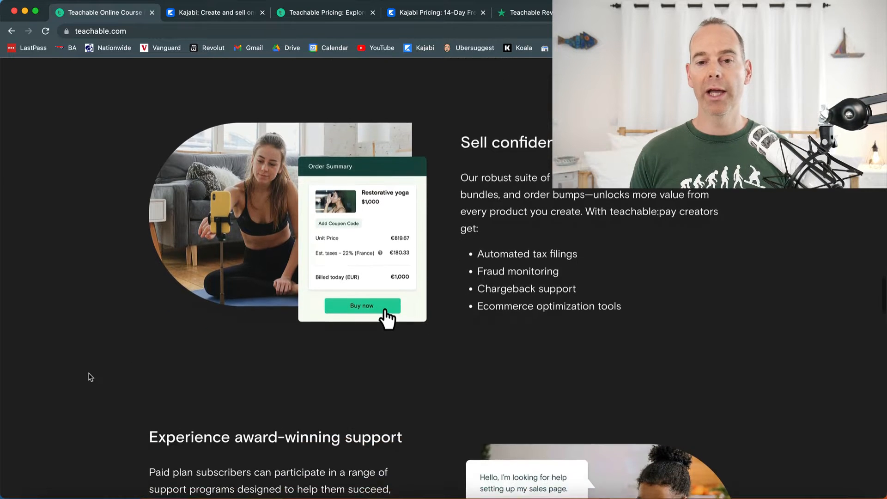
scroll("down", 3)
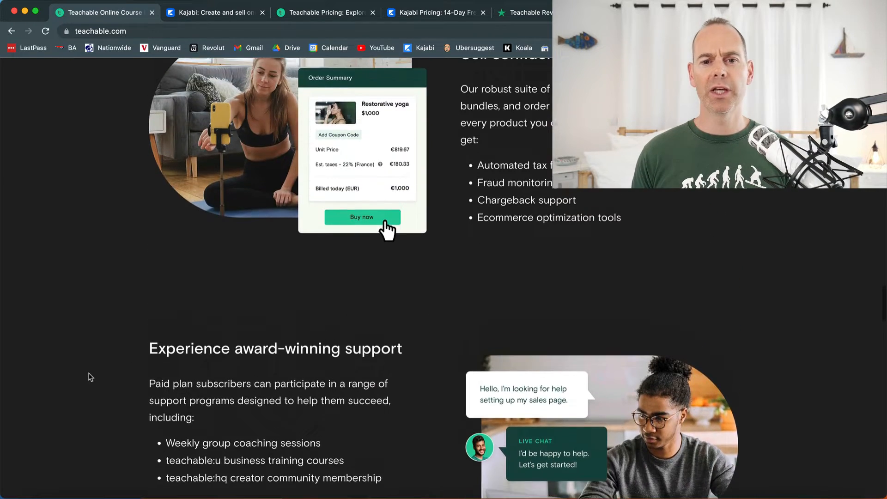
scroll("up", 3)
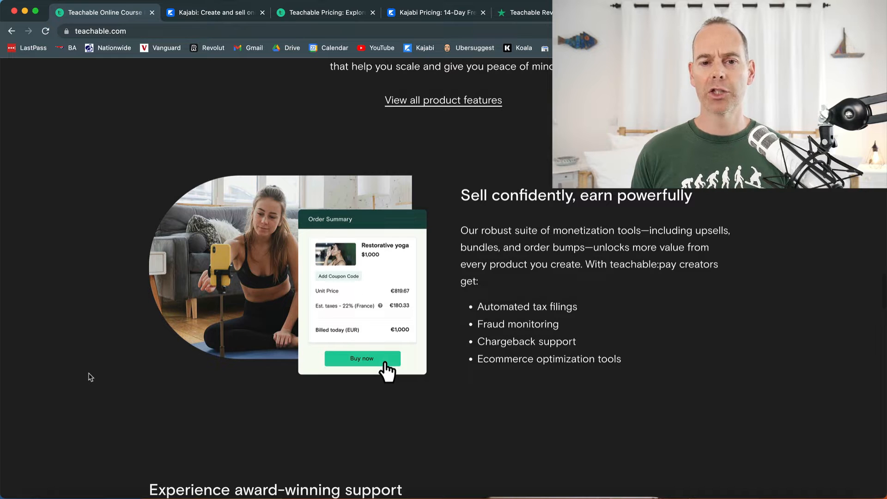
scroll("down", 3)
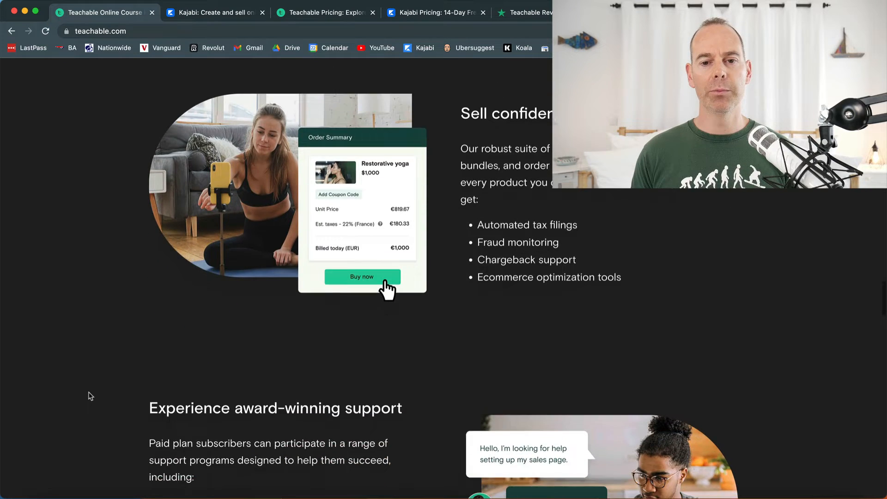
scroll("down", 3)
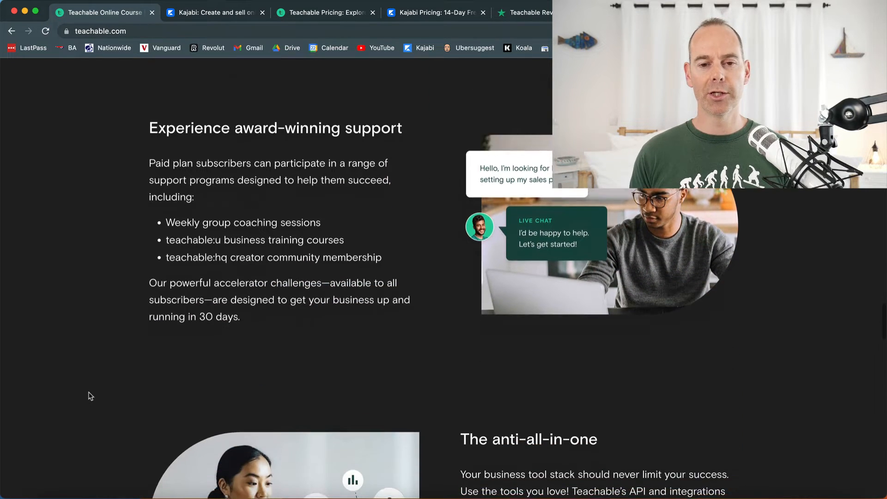
scroll("down", 3)
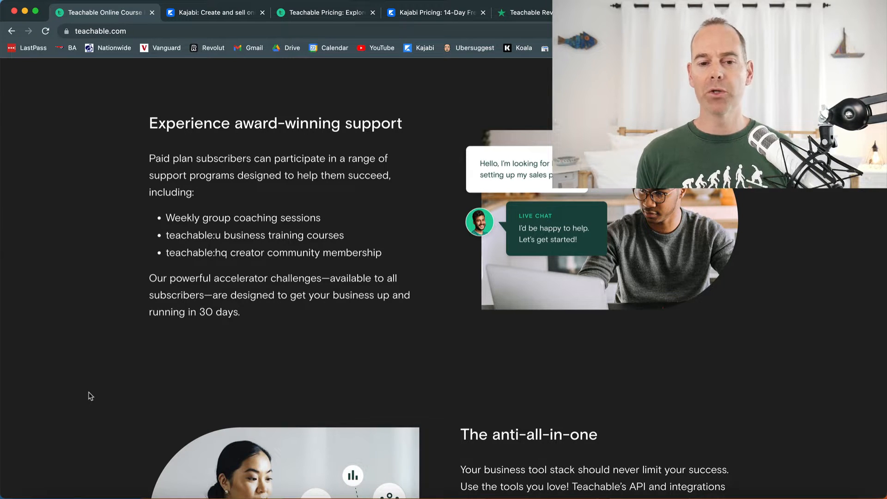
scroll("down", 3)
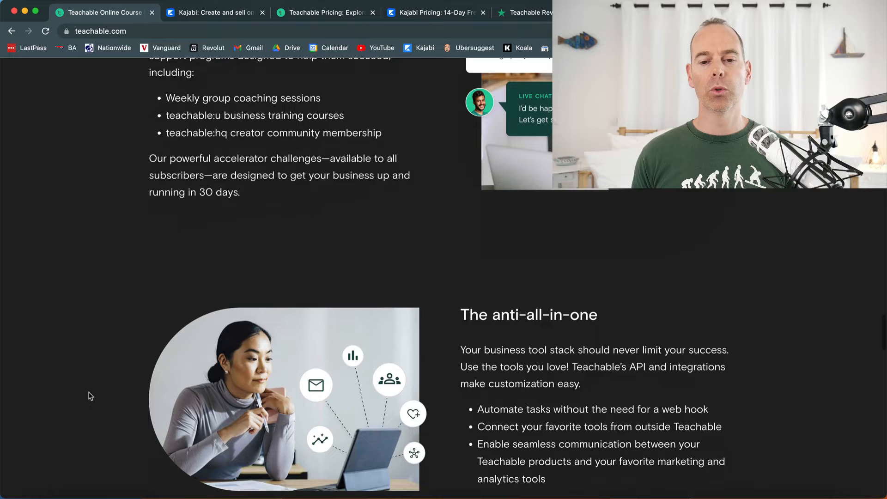
scroll("down", 3)
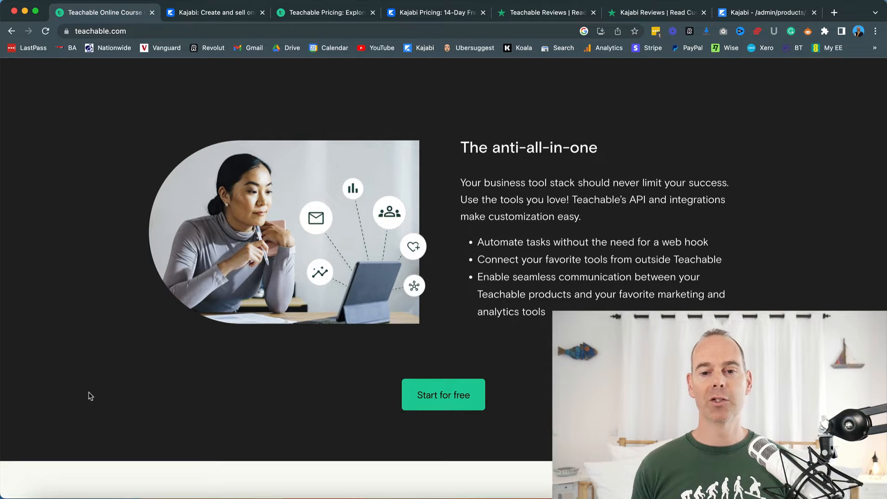
Continue past the help section and return to the 'Share what you know' hero at the top.
scroll("down", 3)
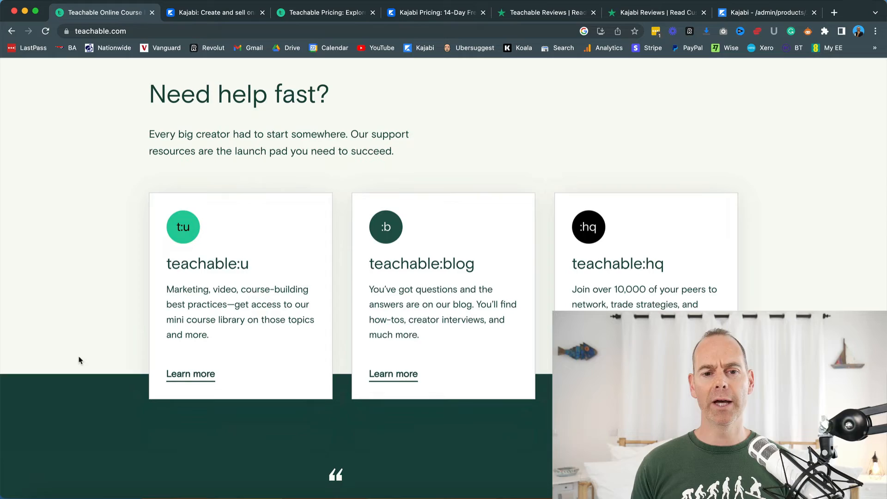
scroll("down", 3)
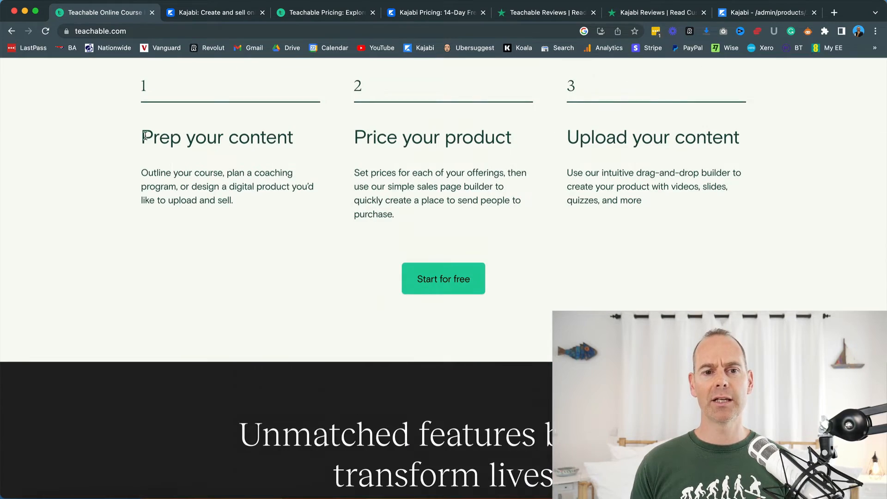
scroll("up", 3)
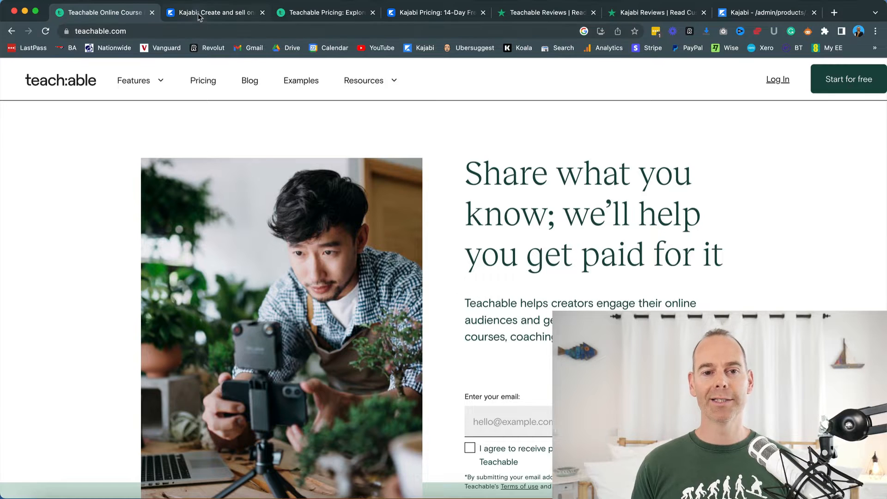
Switch to kajabi.com and scroll past the AI and Create/Grow/Manage sections to the income calculator.
left_click(213, 12)
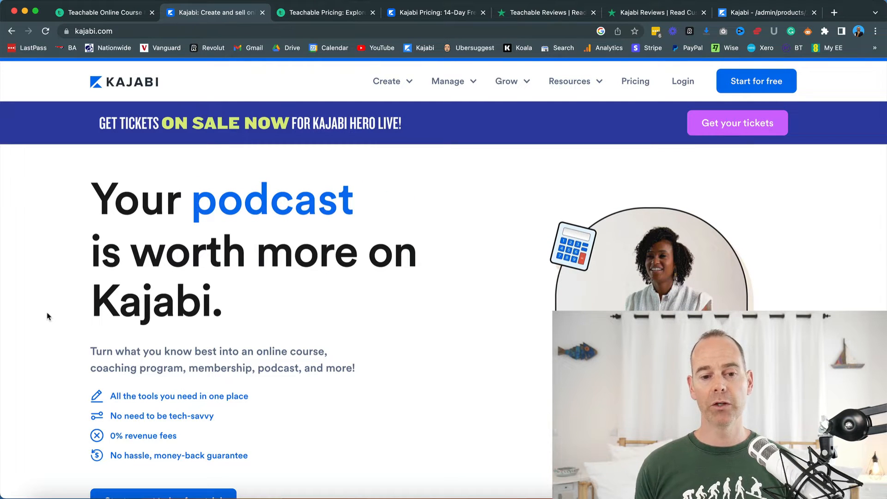
scroll("down", 3)
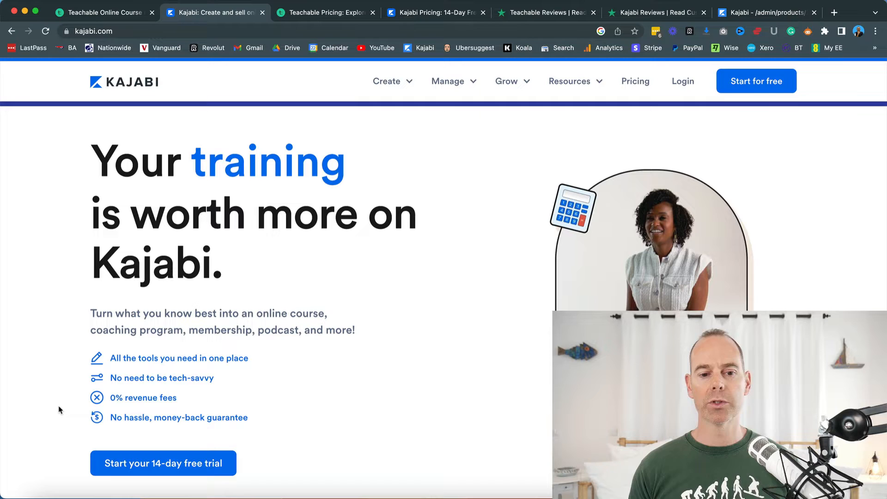
scroll("down", 3)
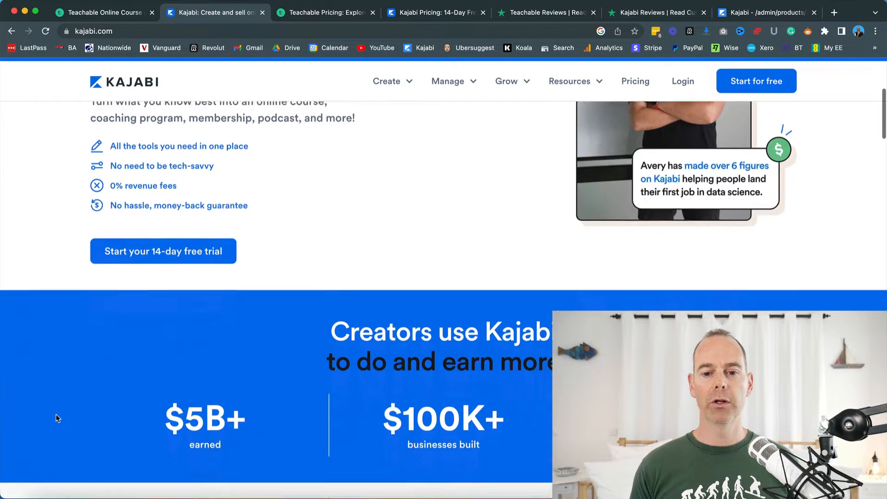
scroll("down", 3)
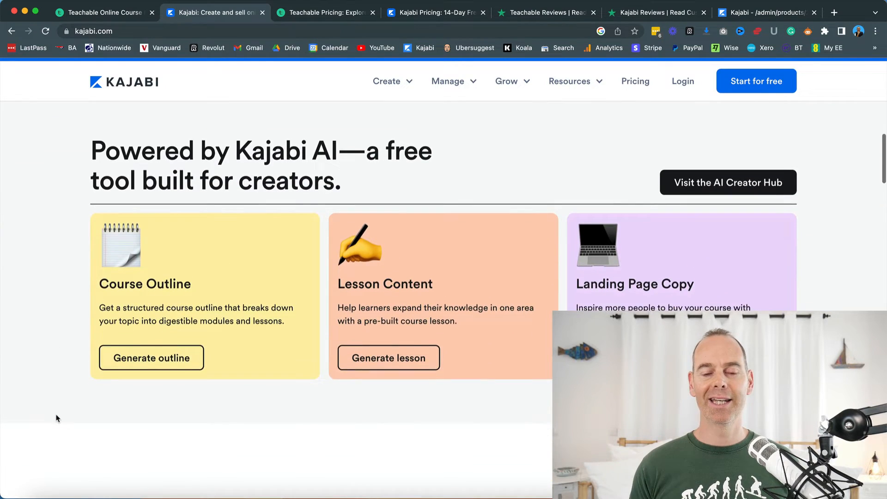
scroll("down", 3)
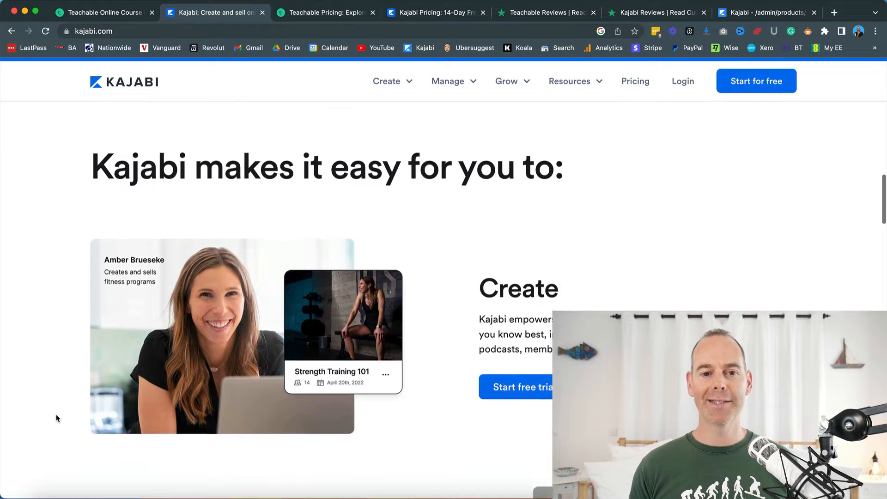
scroll("down", 3)
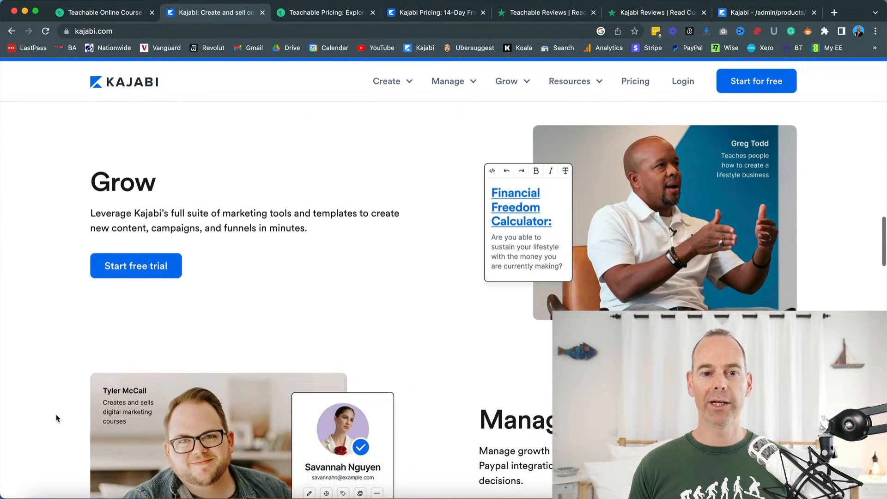
scroll("down", 3)
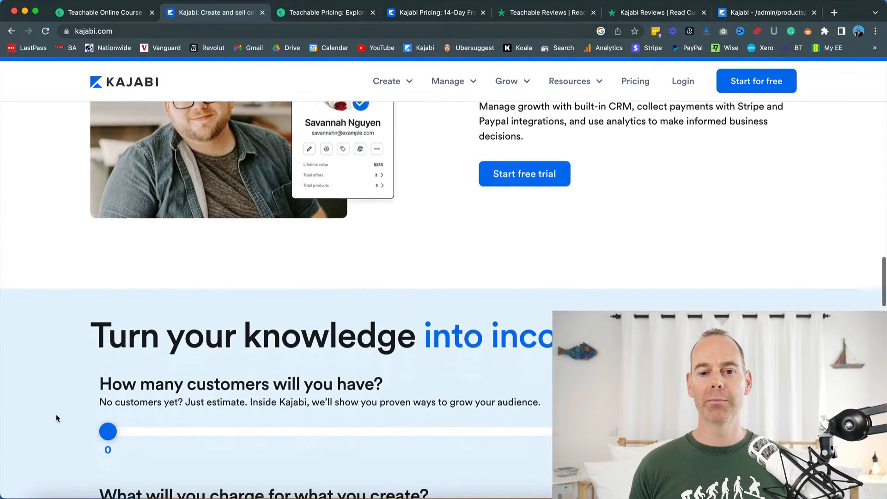
scroll("down", 3)
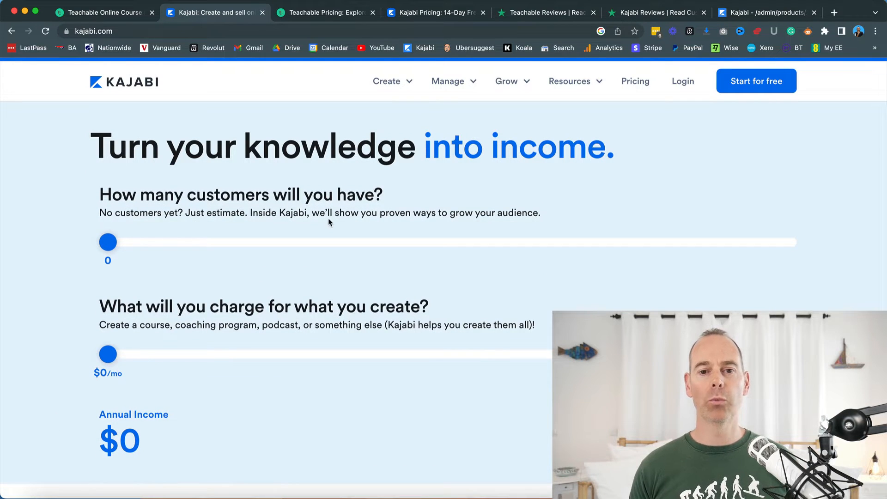
Expand the Create and Grow feature menus, glance at Teachable, view testimonials and return to the top.
left_click(386, 81)
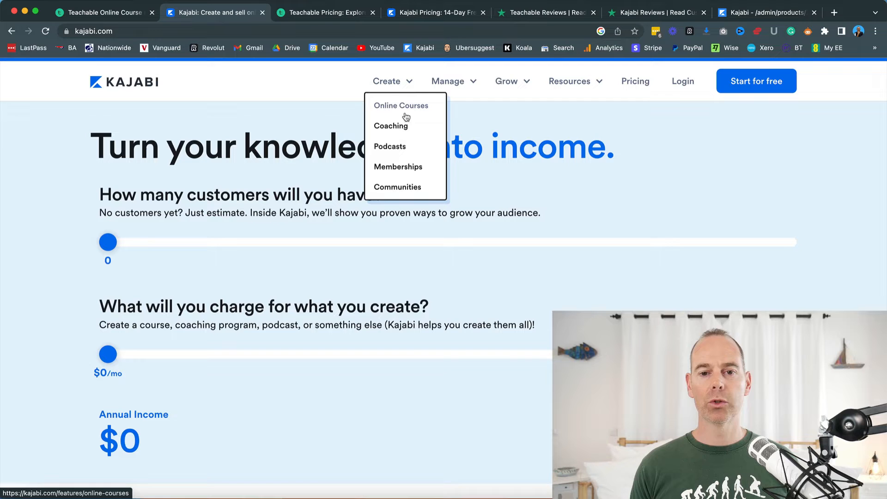
mouse_move(425, 187)
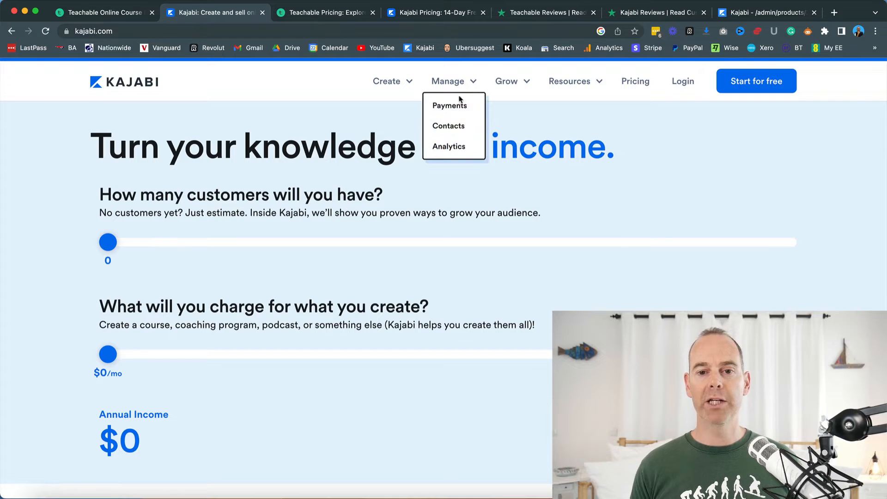
mouse_move(502, 99)
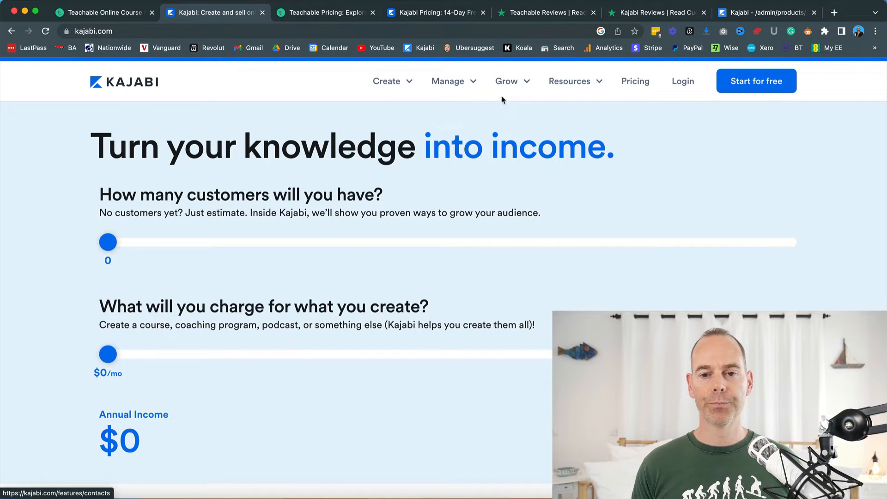
left_click(507, 81)
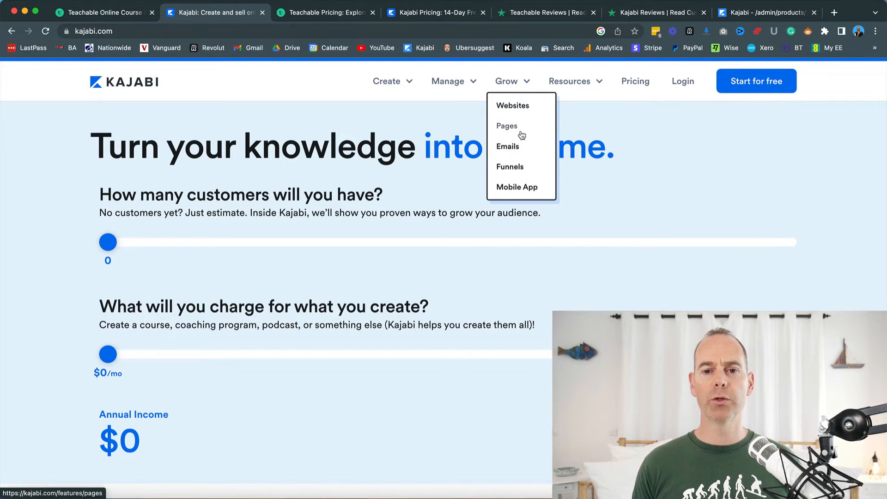
mouse_move(418, 207)
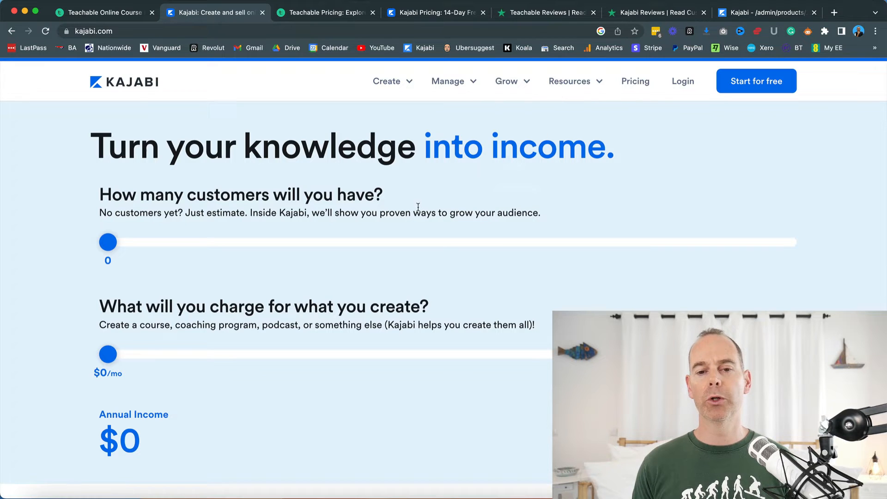
left_click(102, 13)
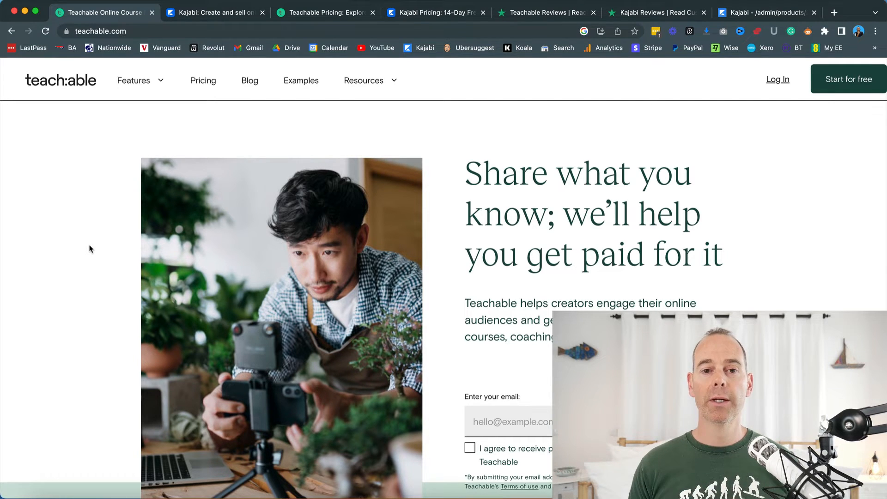
left_click(213, 13)
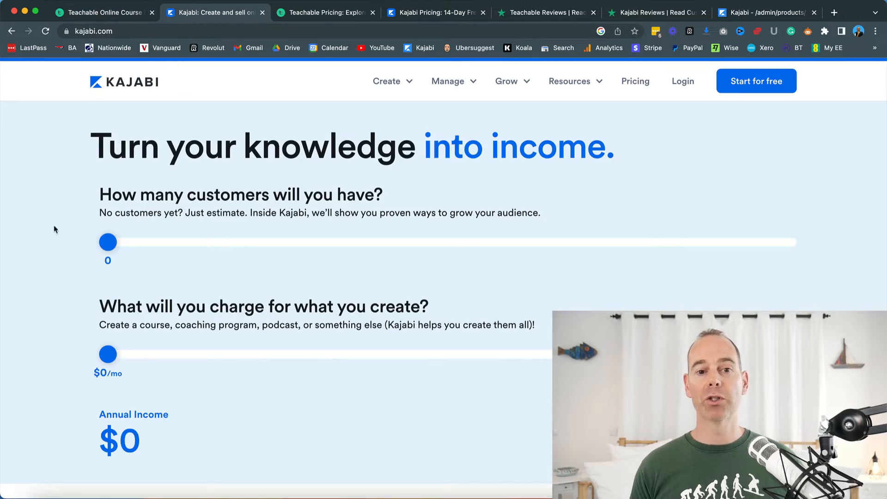
scroll("down", 3)
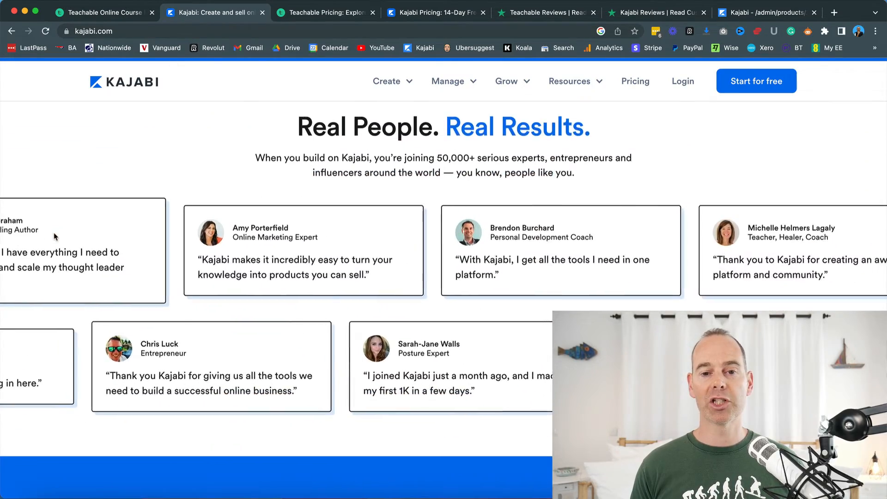
scroll("up", 3)
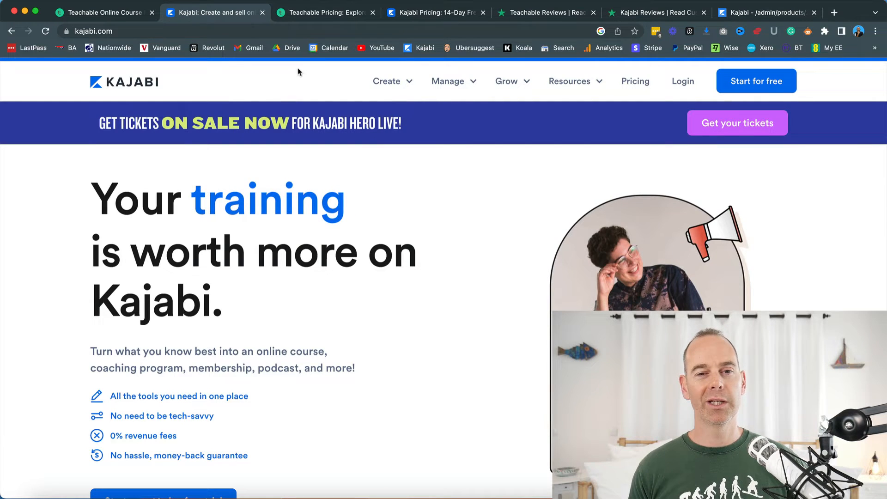
Bring up Teachable's pricing page, scroll the plan cards and switch to annual billing.
left_click(323, 13)
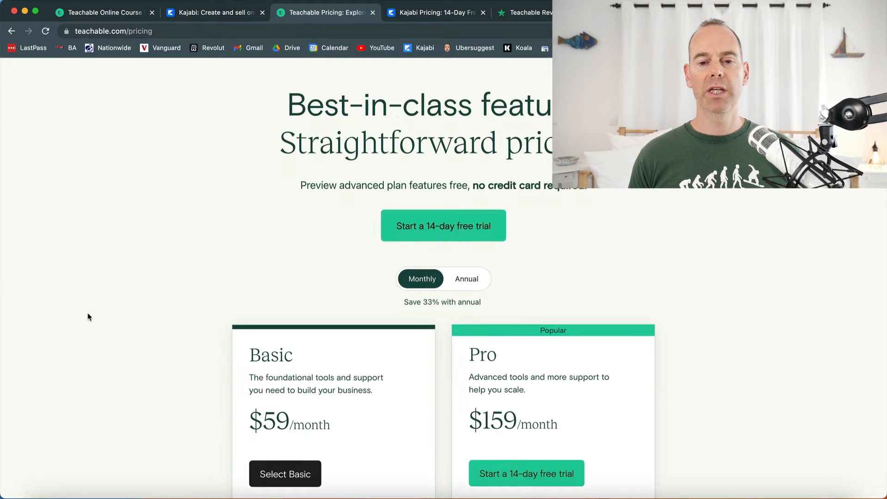
scroll("down", 3)
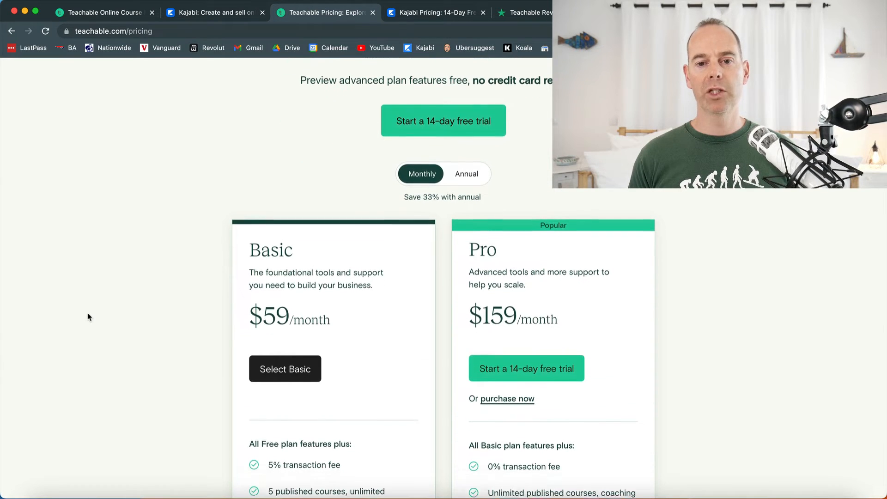
scroll("down", 3)
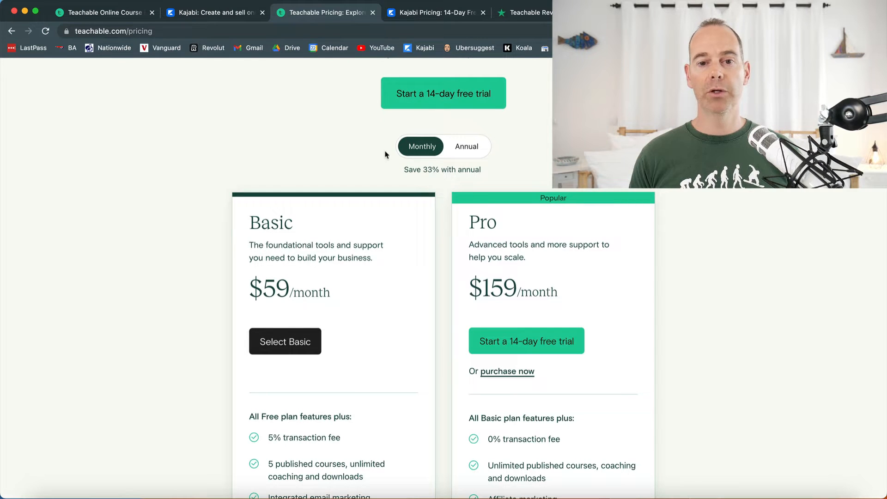
mouse_move(470, 151)
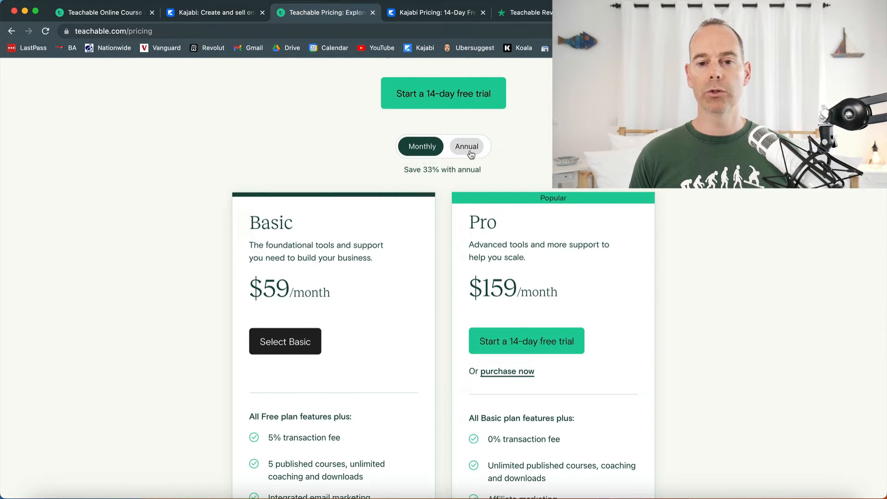
left_click(466, 146)
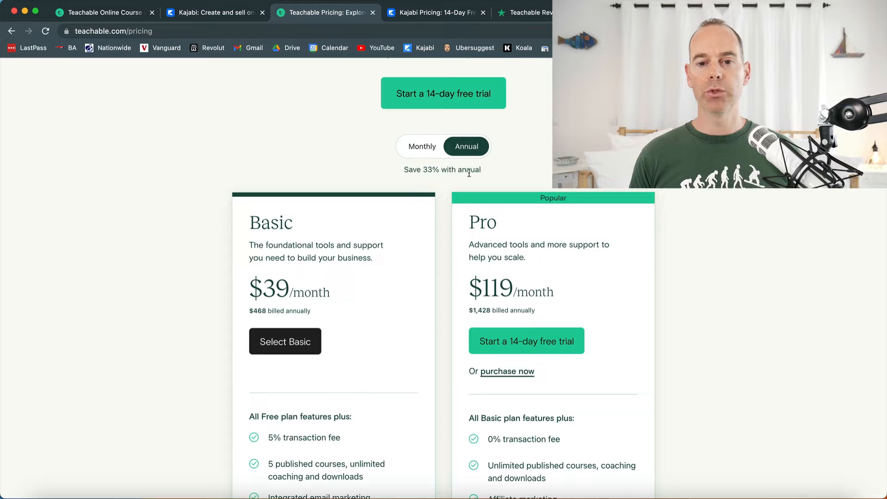
Check Kajabi's pricing, then show Teachable's monthly prices, Basic $59 and Pro $159, with their features.
left_click(435, 13)
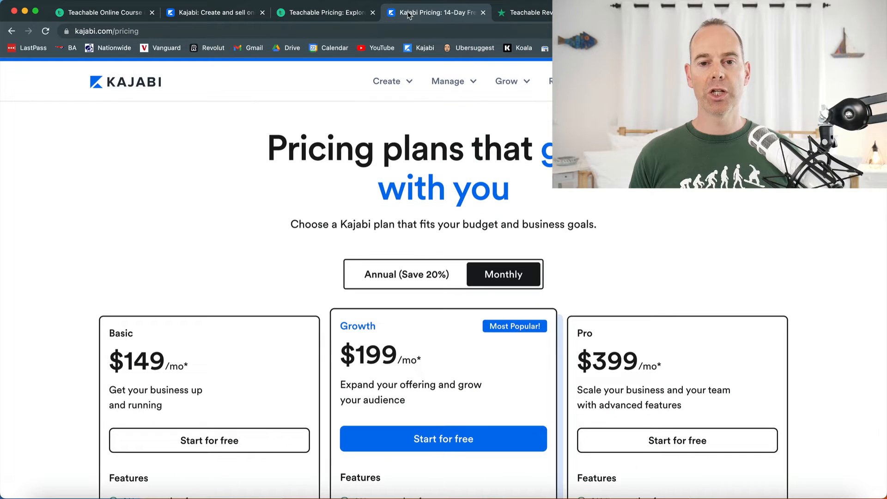
mouse_move(401, 279)
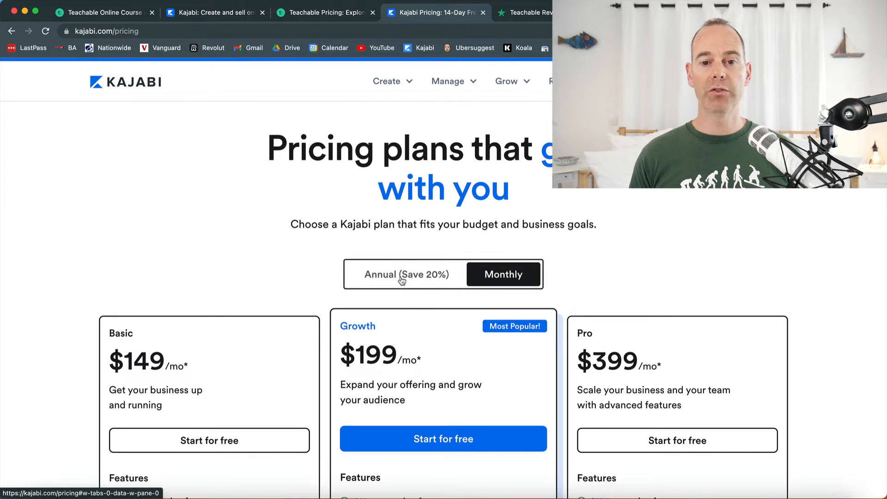
left_click(327, 13)
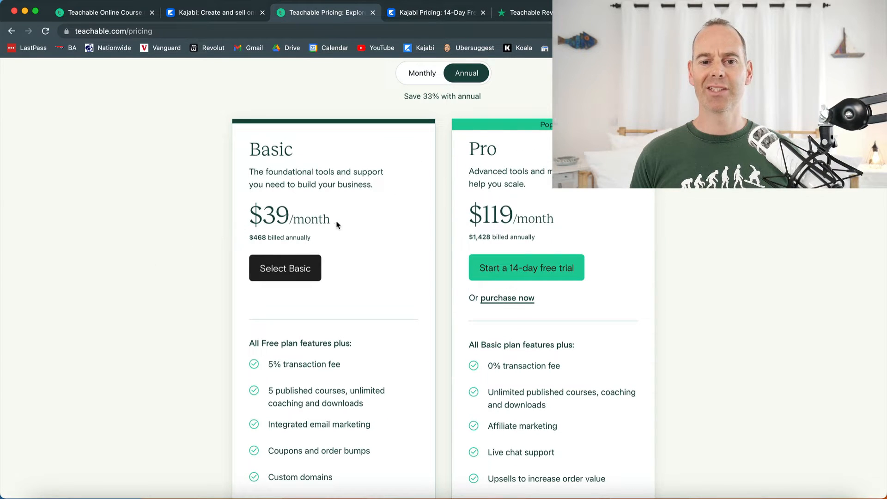
left_click(420, 73)
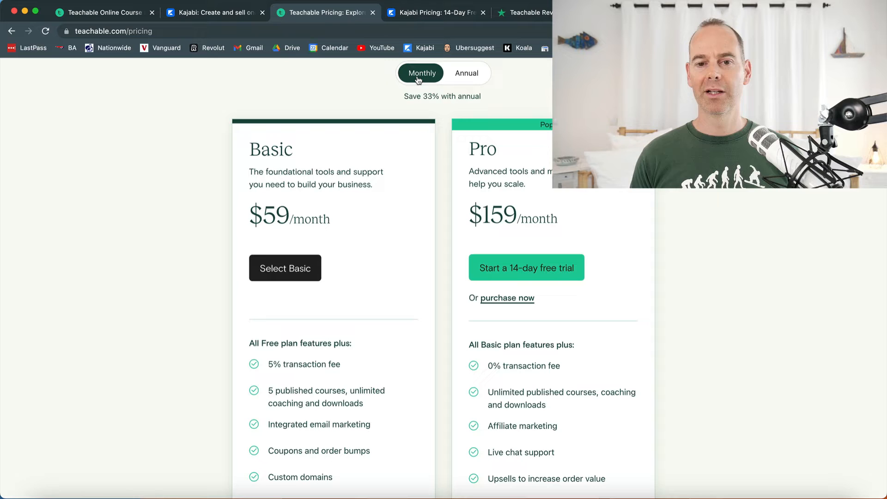
mouse_move(349, 232)
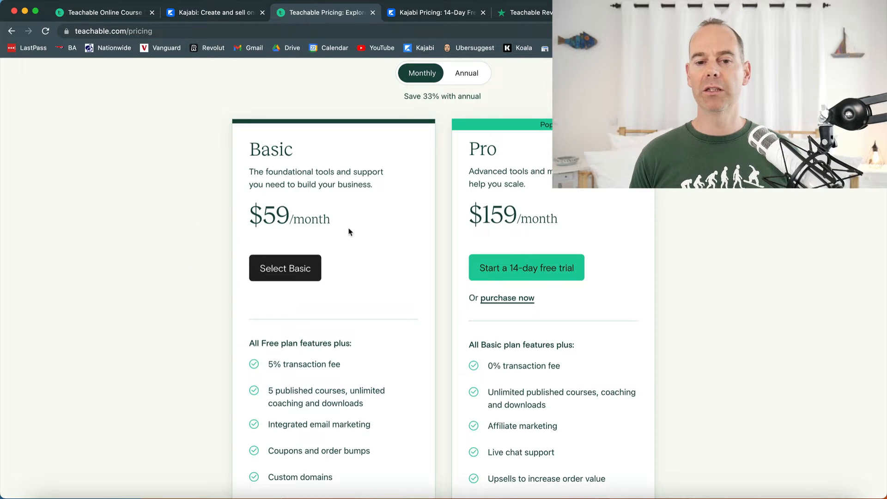
scroll("down", 3)
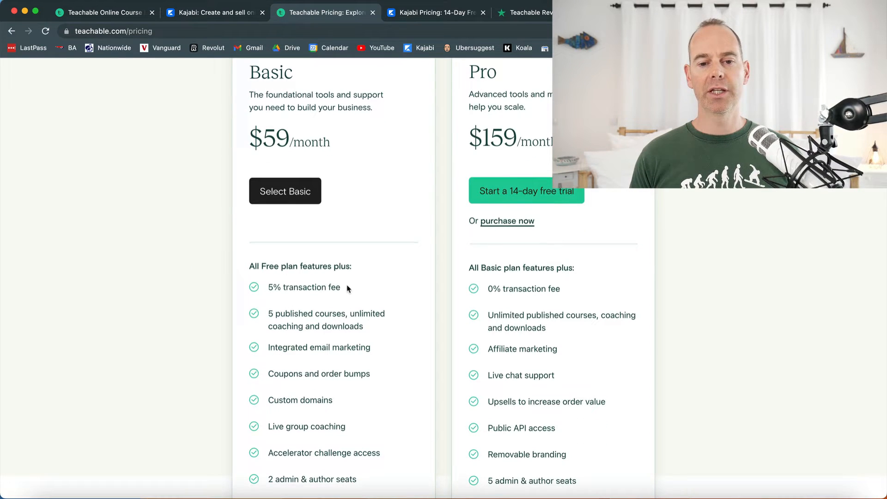
double_click(303, 287)
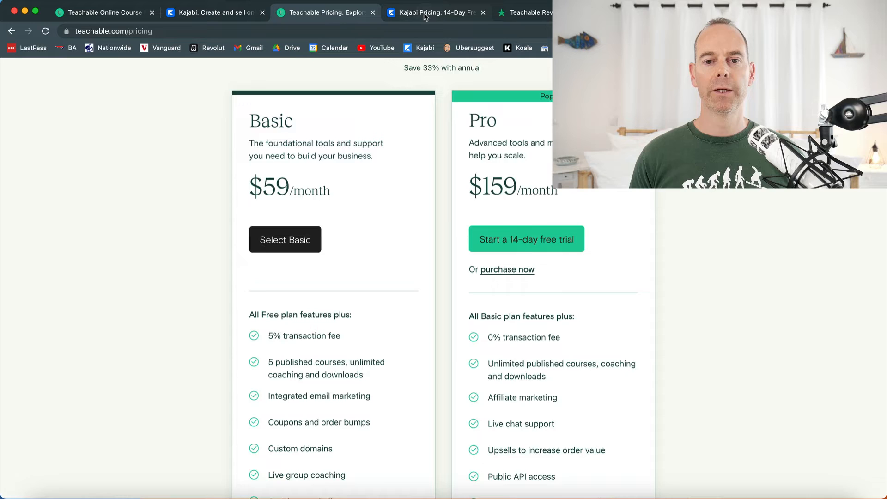
Scroll down through Kajabi's pricing plan cards.
left_click(436, 12)
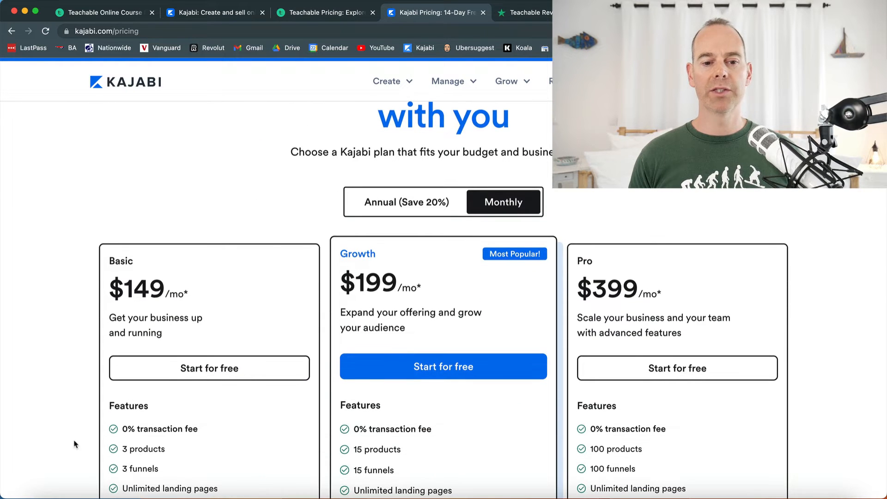
scroll("down", 3)
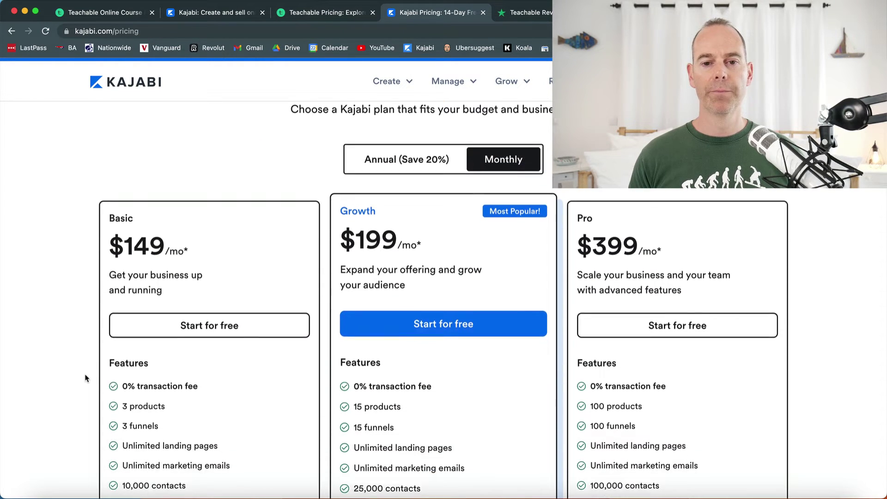
scroll("down", 3)
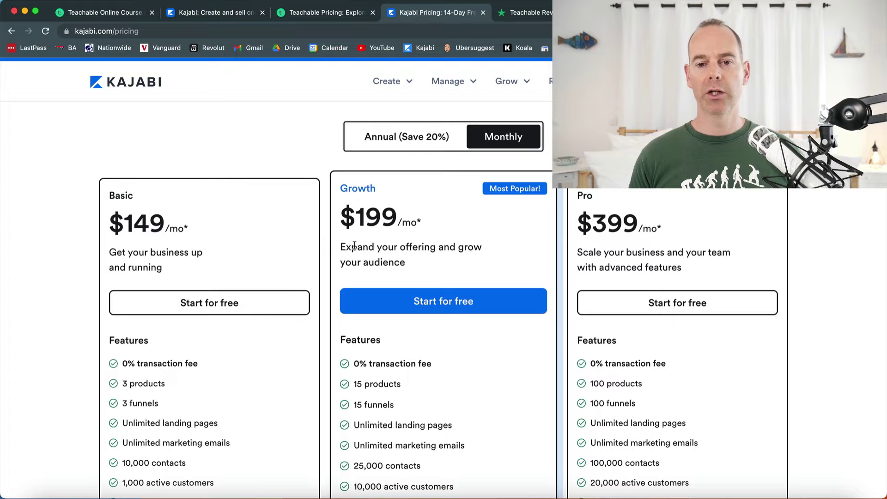
mouse_move(52, 299)
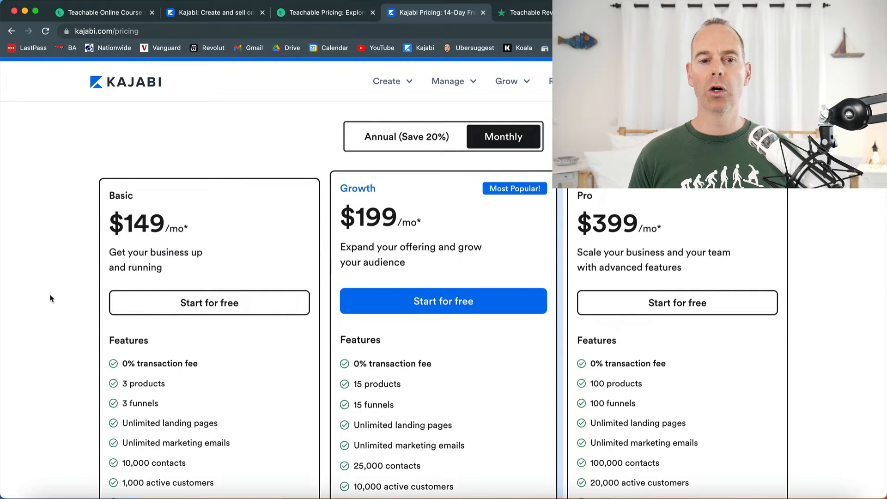
scroll("down", 3)
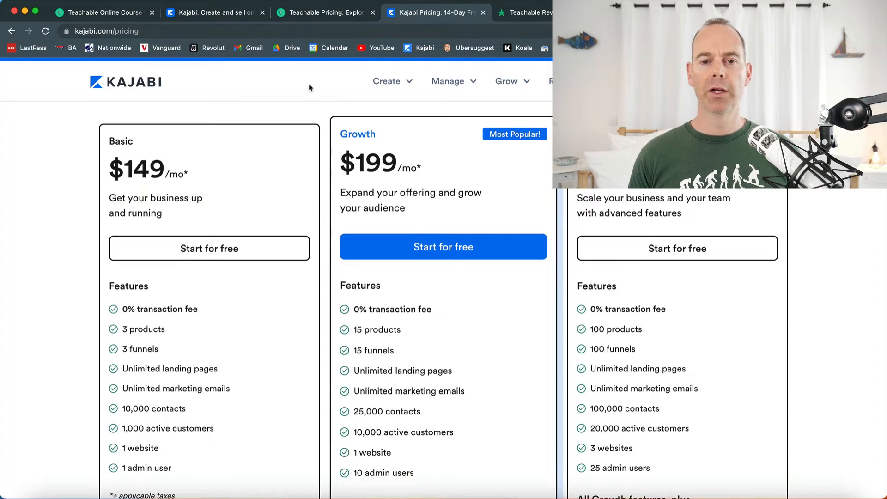
Flip between the two pricing pages, view Teachable's $665/month Business plan, then return to Basic and Pro.
left_click(323, 12)
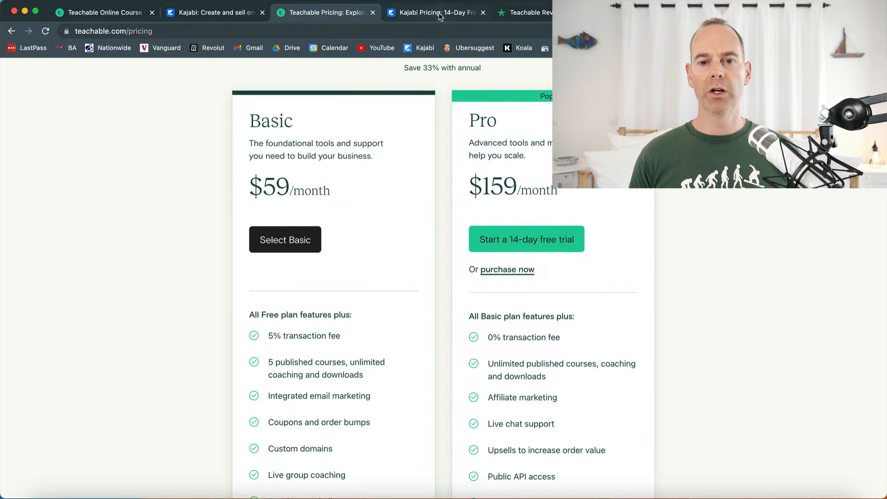
left_click(435, 12)
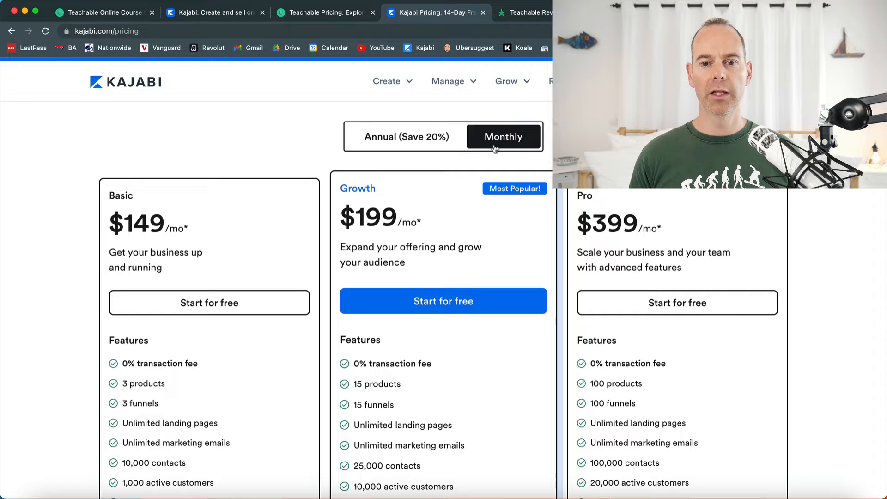
left_click(325, 13)
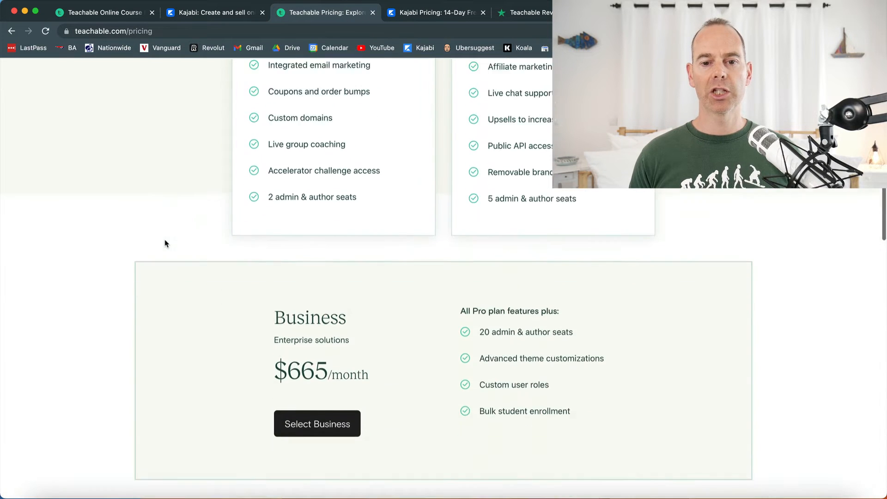
scroll("down", 3)
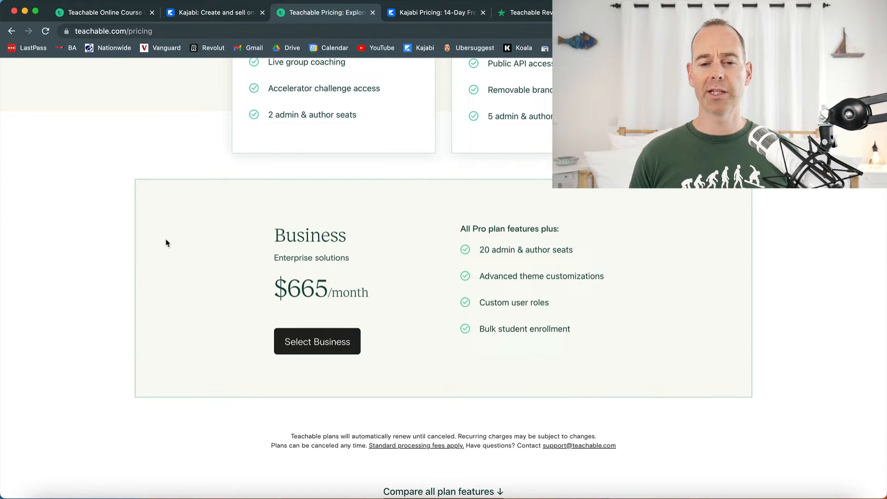
scroll("up", 3)
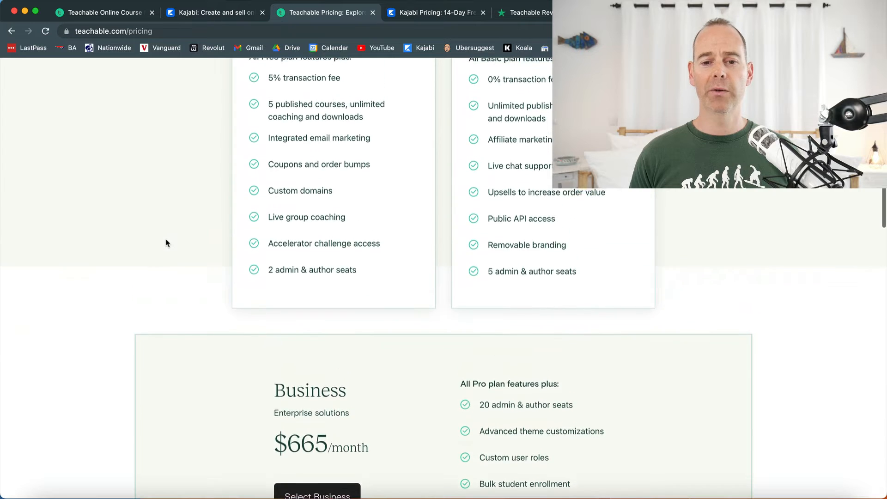
scroll("up", 3)
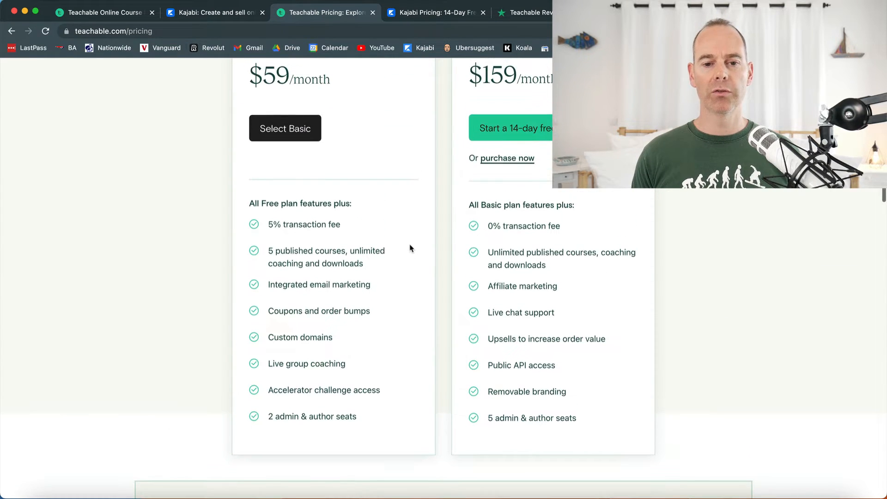
mouse_move(407, 252)
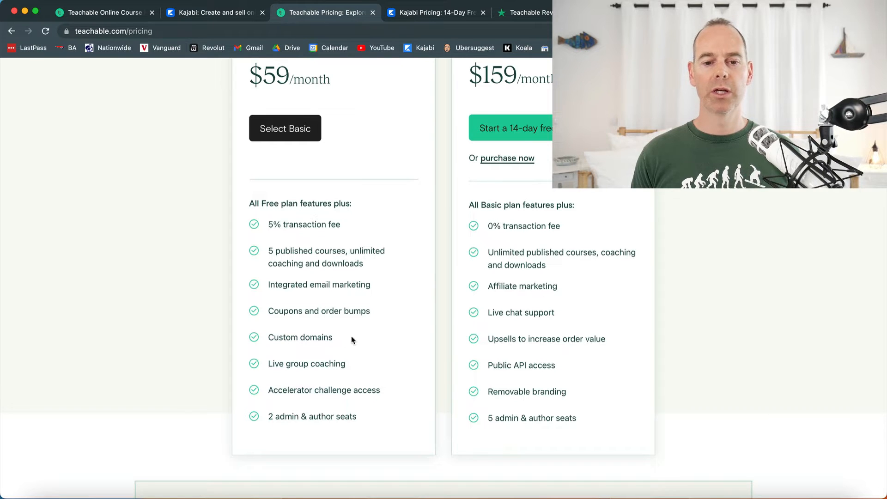
mouse_move(369, 368)
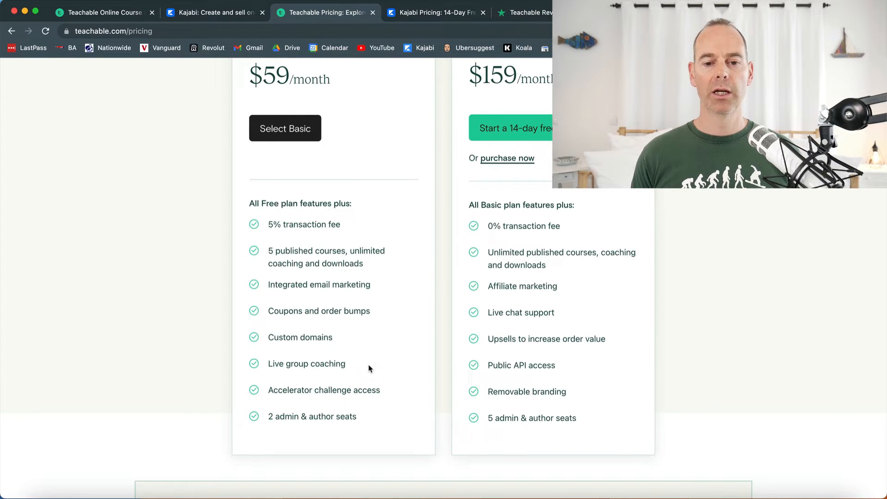
mouse_move(396, 415)
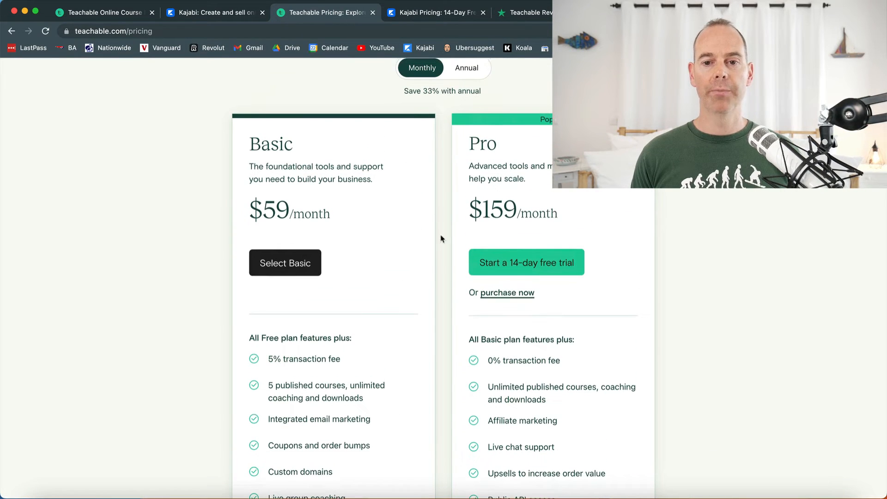
Scroll down Kajabi's plans, Basic $149 and Growth $199, through the Growth feature list.
scroll("down", 3)
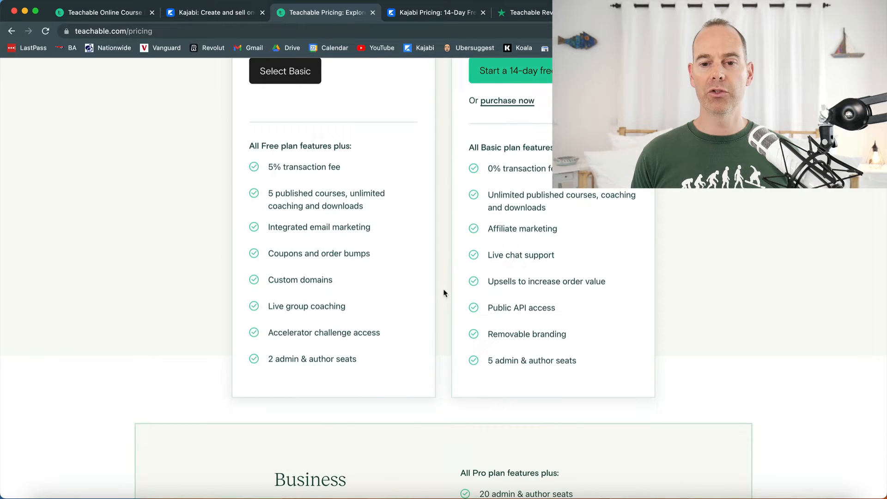
left_click(432, 13)
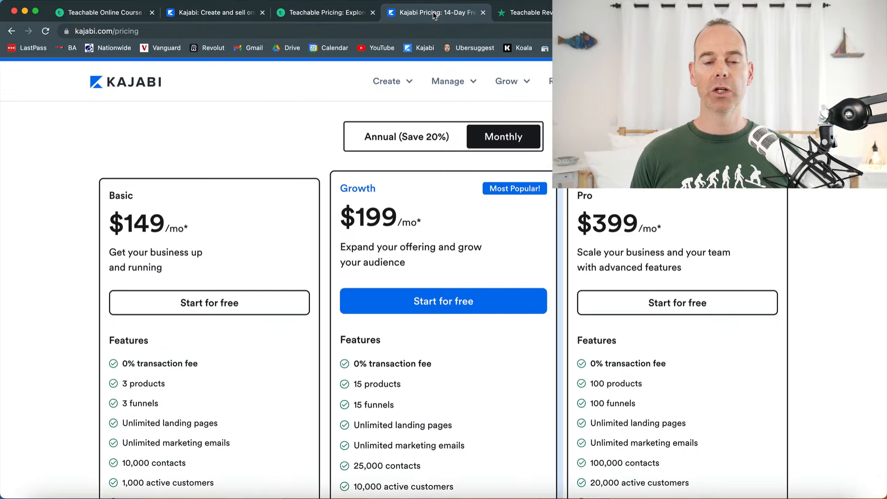
scroll("down", 3)
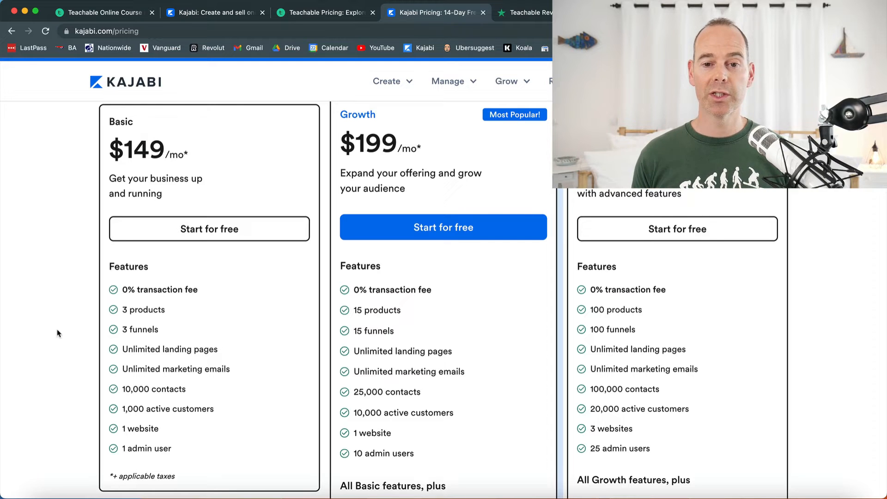
scroll("down", 3)
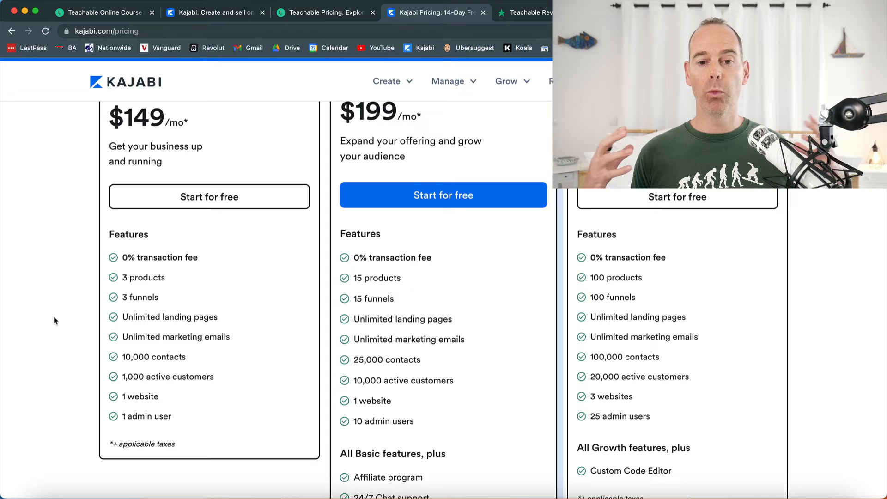
scroll("down", 3)
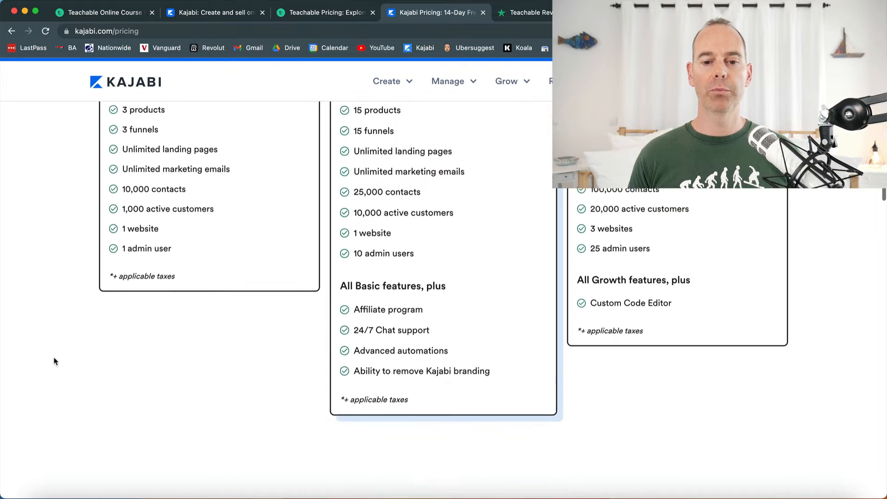
scroll("down", 3)
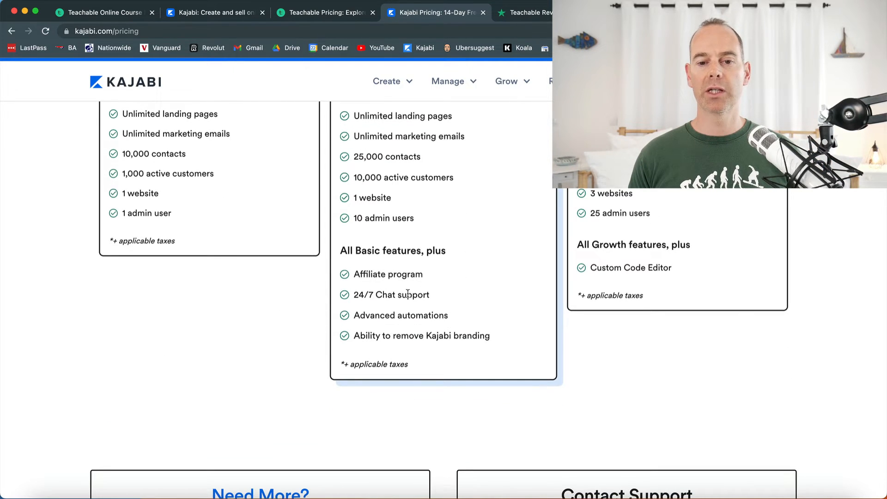
mouse_move(305, 316)
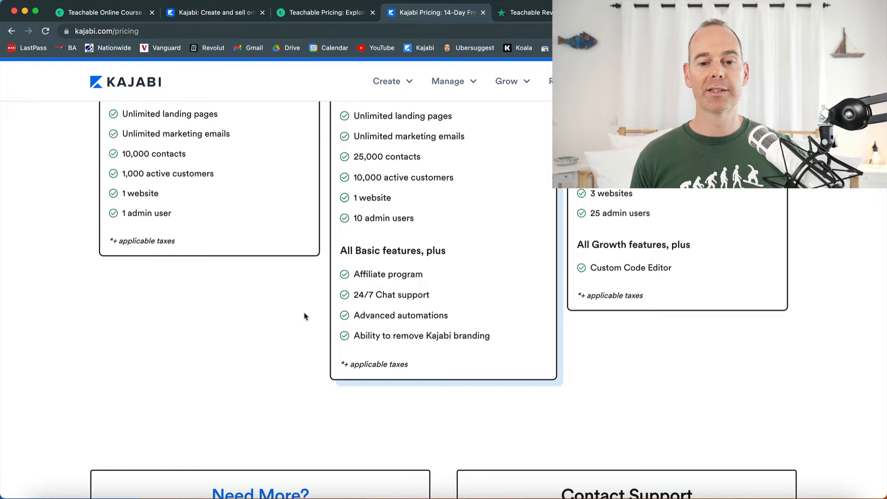
mouse_move(208, 326)
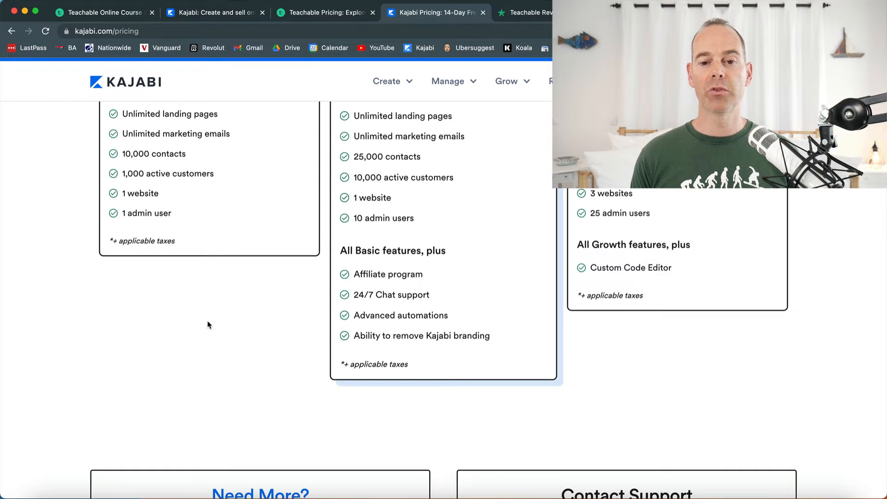
mouse_move(94, 329)
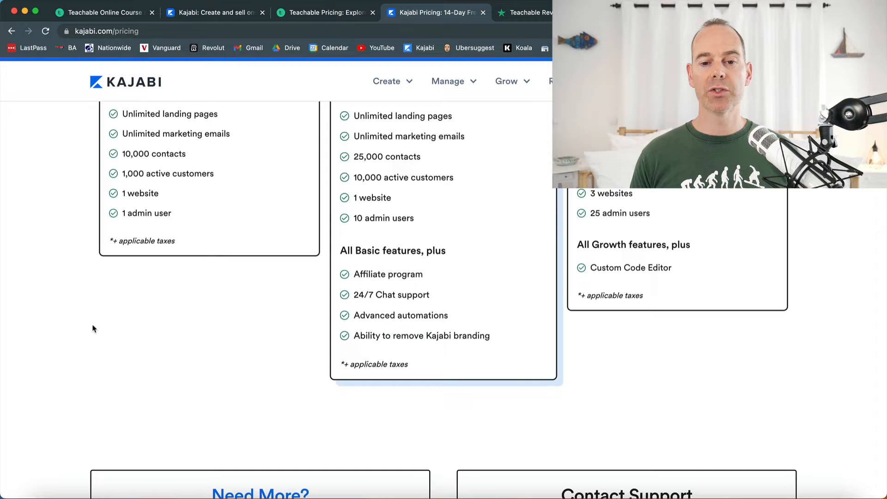
Scroll back up, compare against Teachable's pricing page and return to Kajabi's plans.
scroll("up", 3)
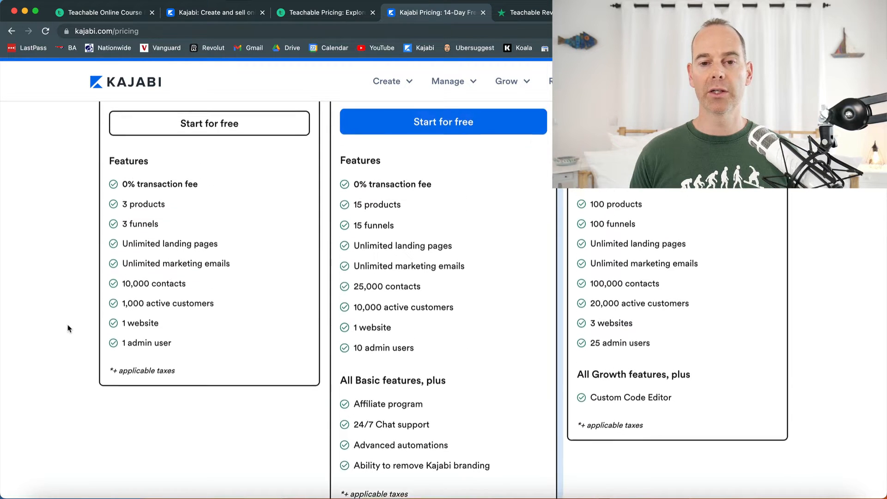
scroll("up", 3)
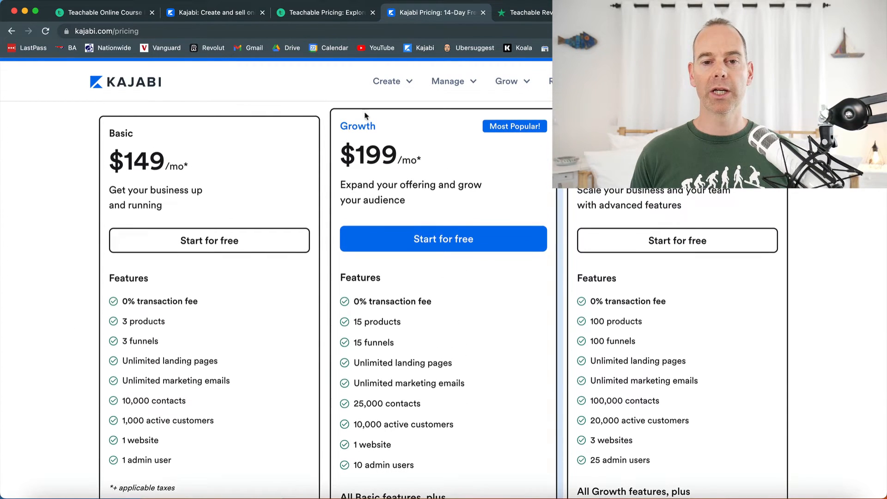
left_click(322, 13)
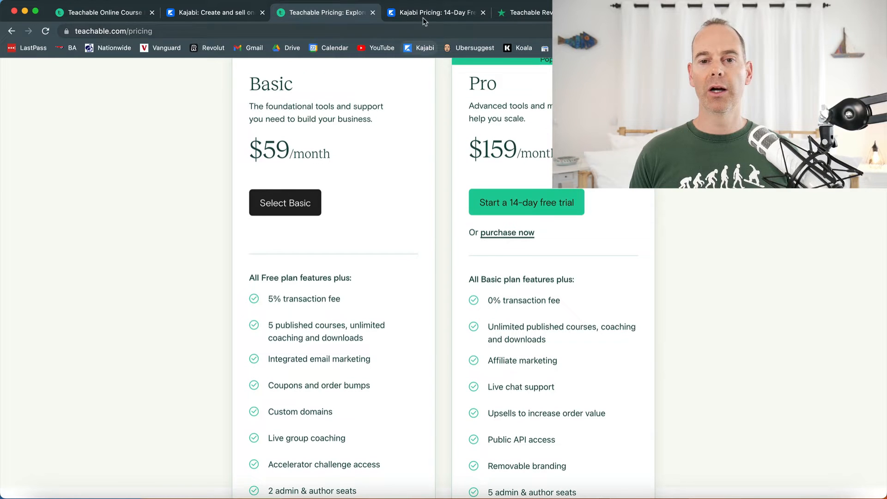
left_click(433, 13)
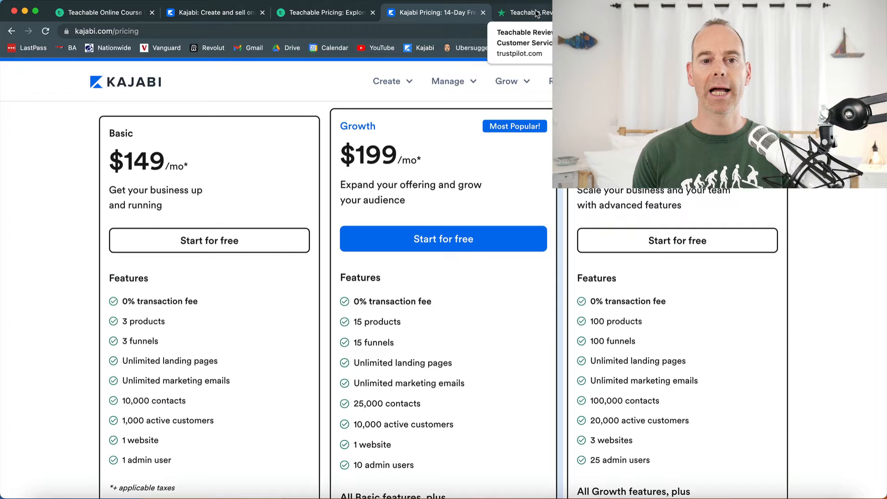
View Teachable's Trustpilot reviews at 2.8 versus Kajabi's 4.6, then head to kajabi.com.
left_click(530, 13)
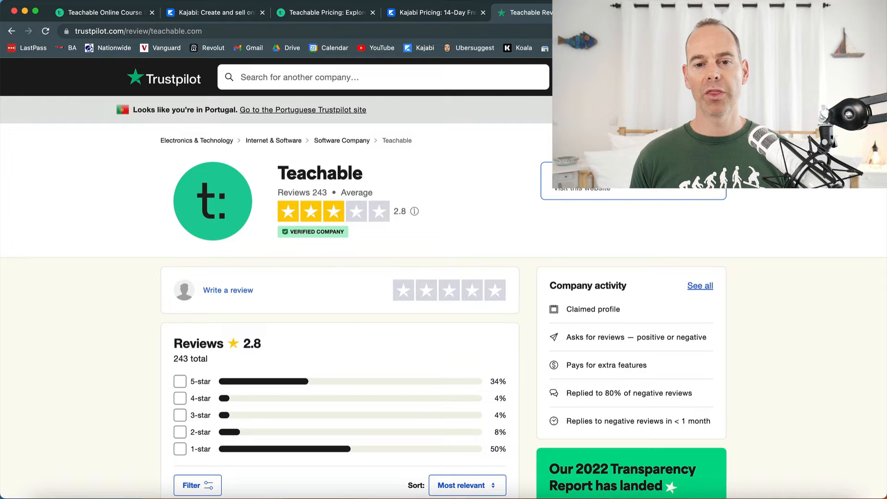
mouse_move(478, 217)
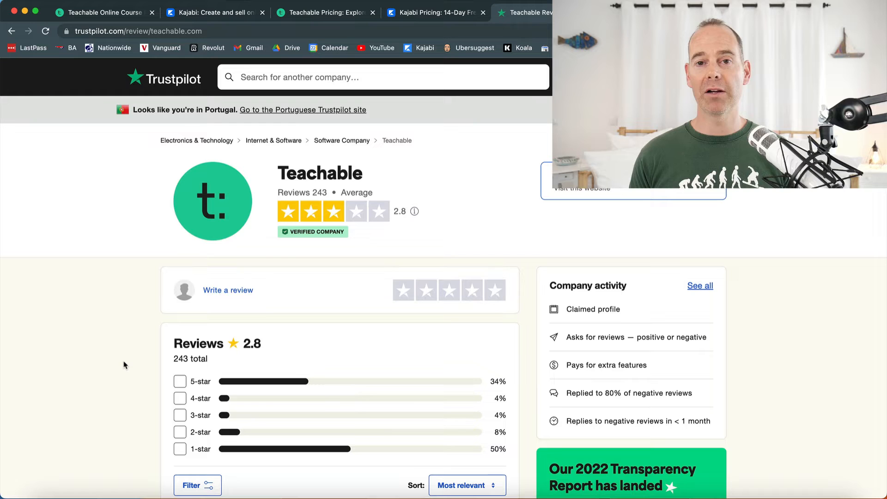
scroll("down", 3)
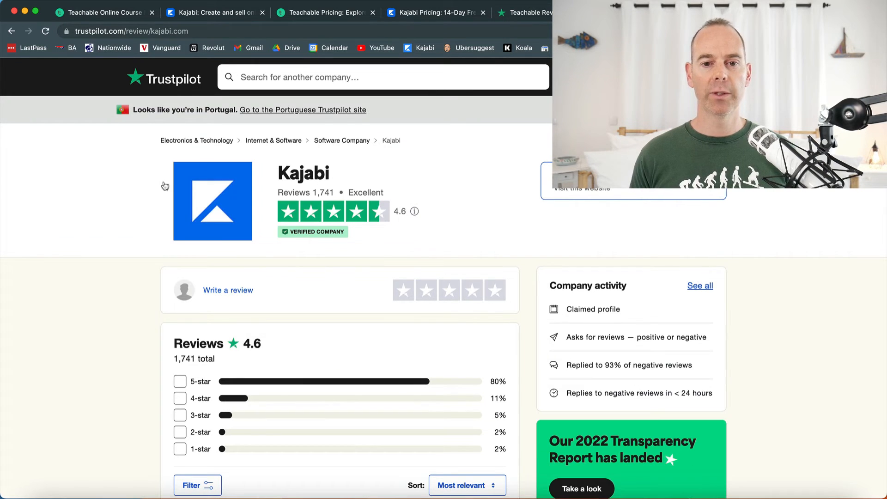
scroll("down", 3)
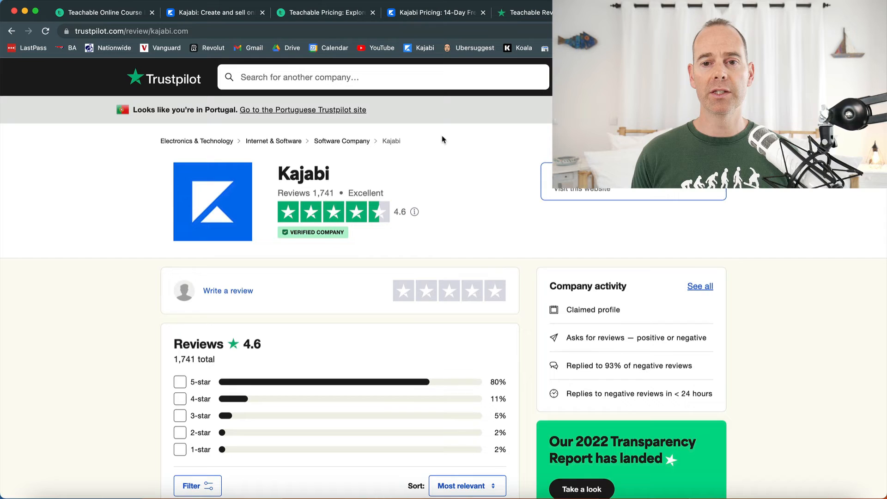
mouse_move(545, 13)
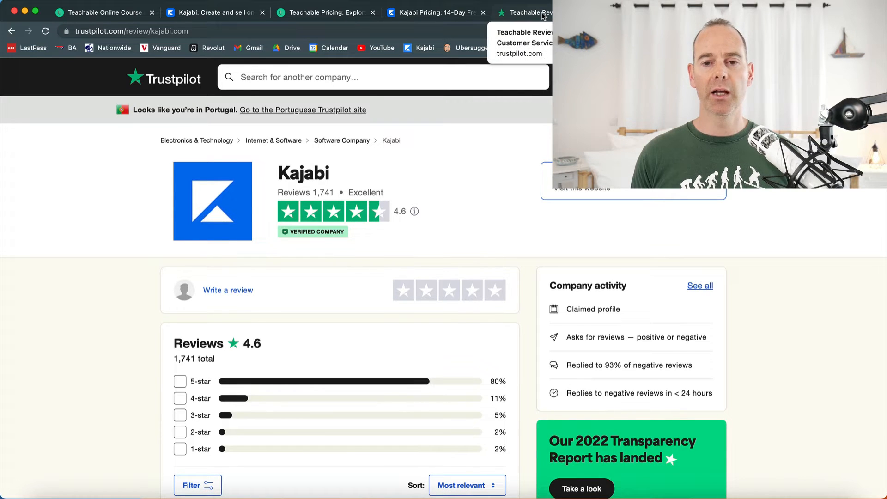
left_click(532, 12)
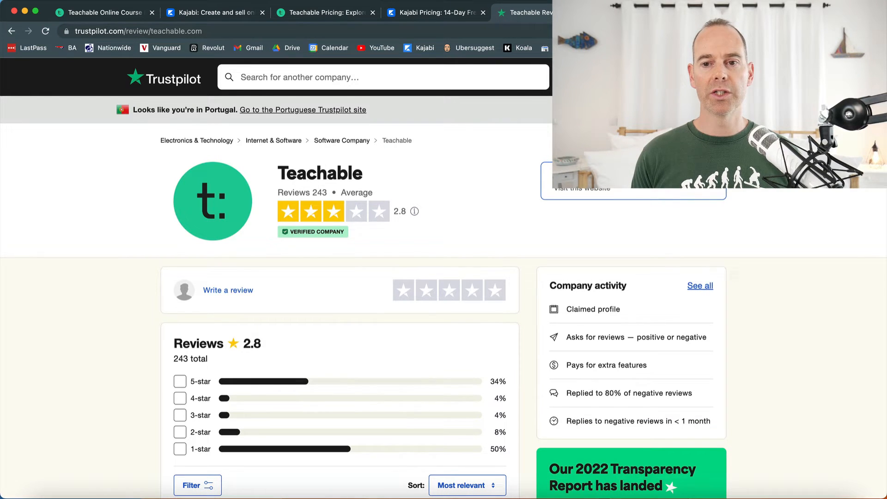
type("kajabi.com/admin/products/2147863461")
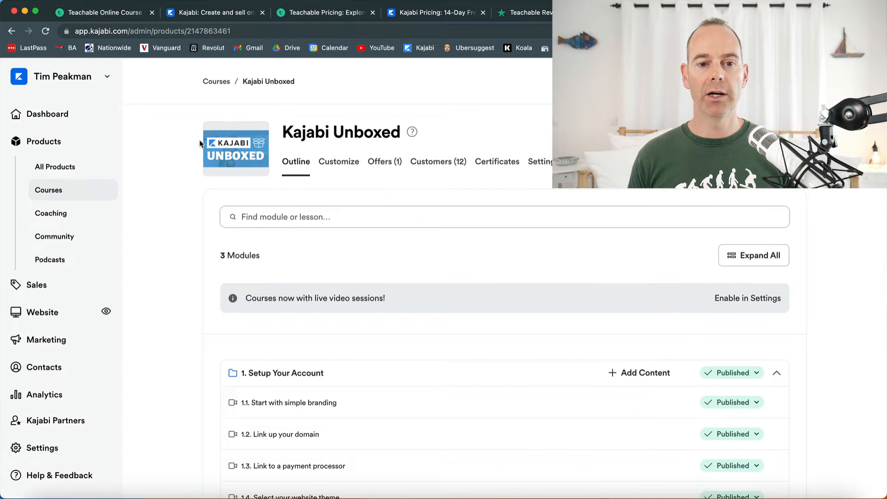
mouse_move(149, 229)
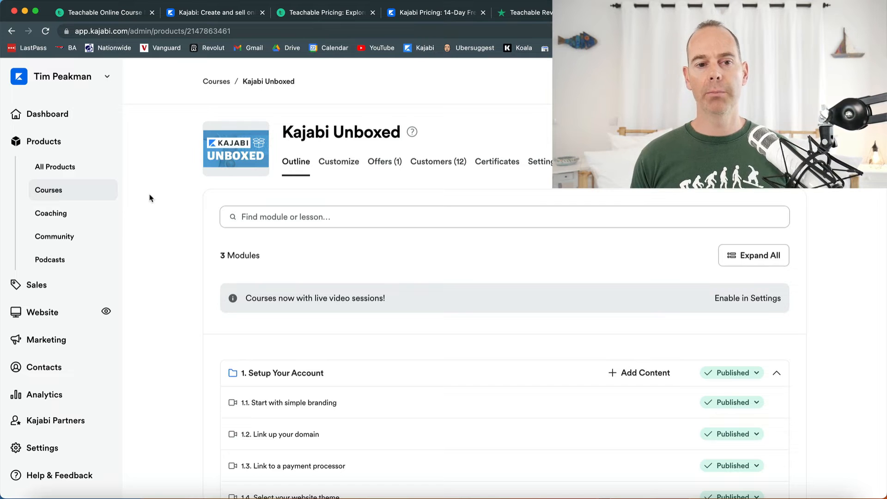
mouse_move(162, 192)
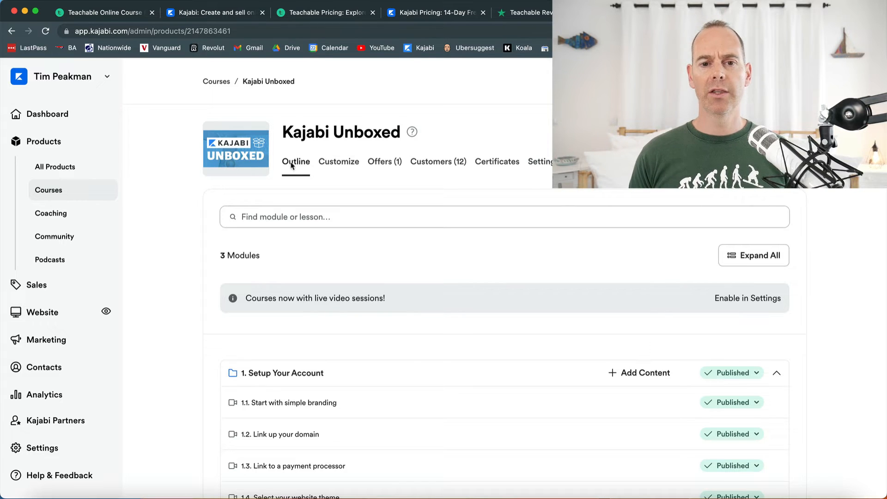
mouse_move(175, 206)
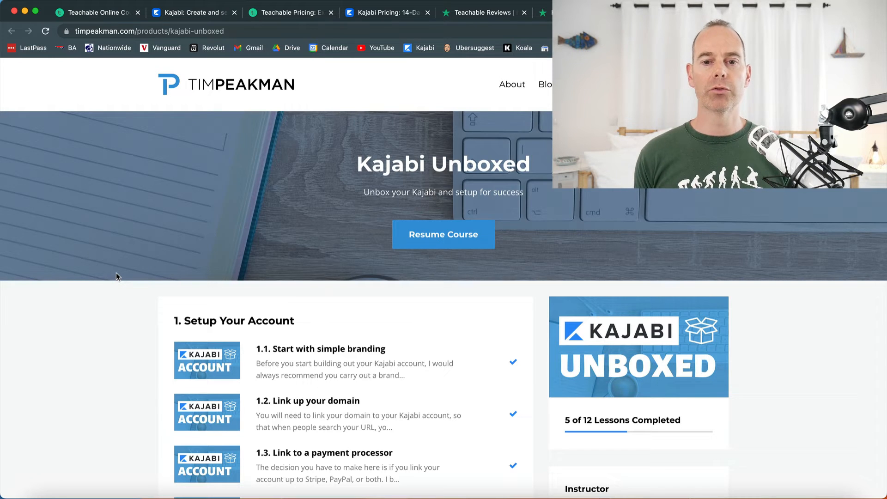
mouse_move(83, 357)
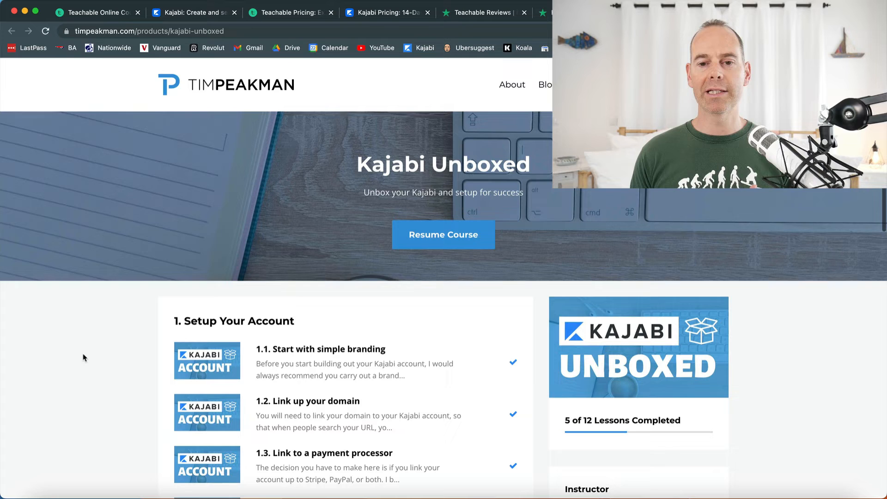
mouse_move(333, 355)
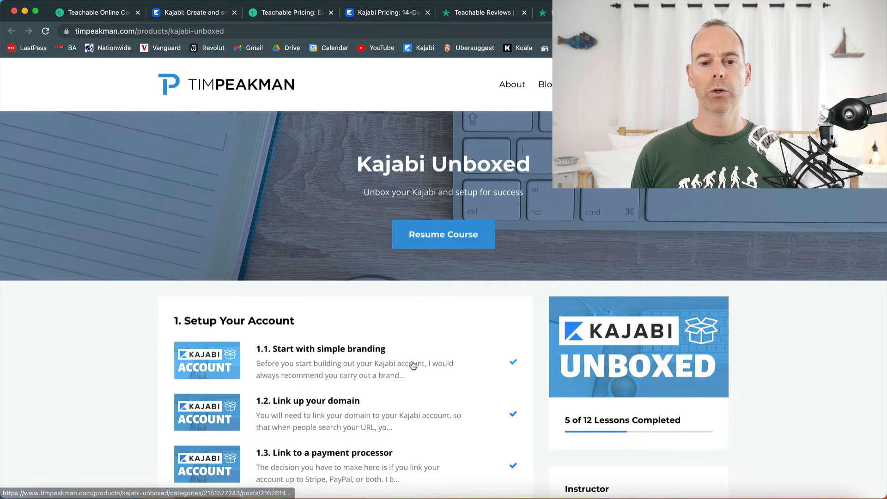
left_click(320, 349)
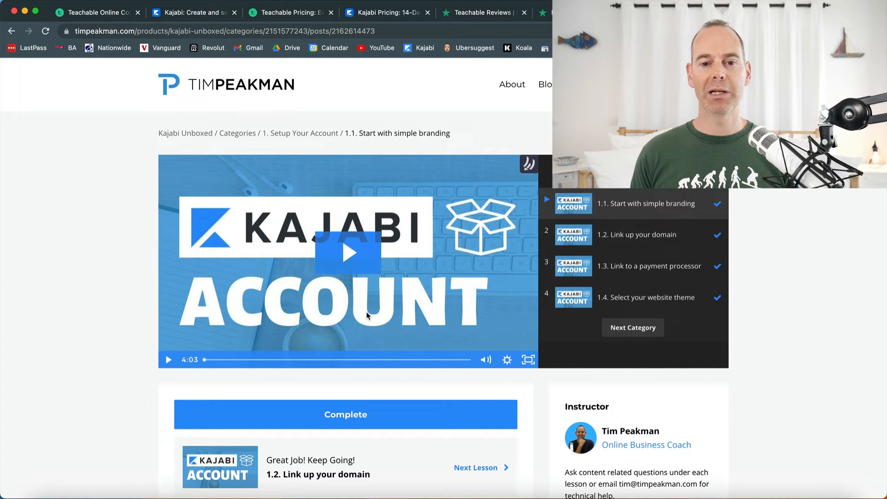
scroll("down", 3)
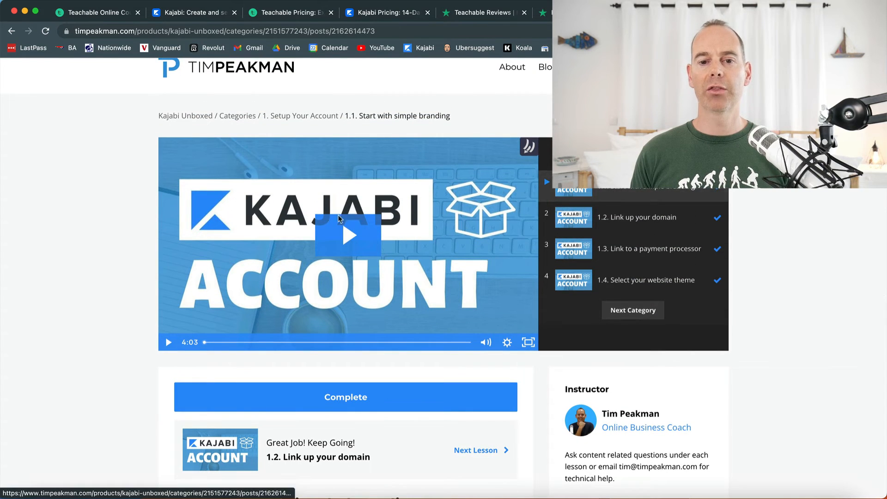
mouse_move(636, 221)
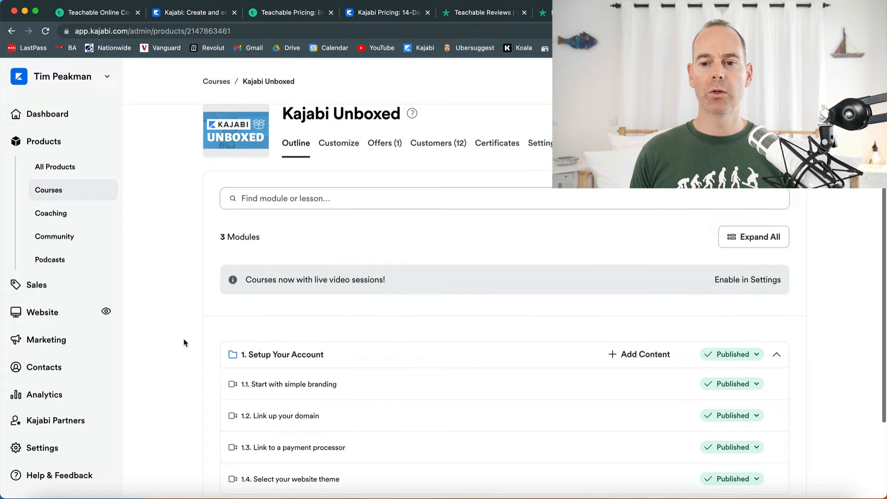
mouse_move(312, 390)
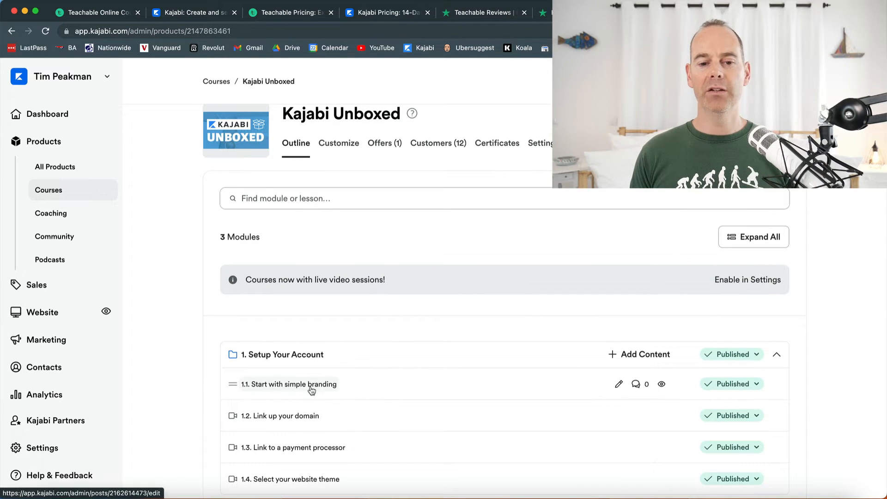
Look at the 'Start with simple branding' lesson editor, then go to Customize with Premier Product active.
left_click(308, 385)
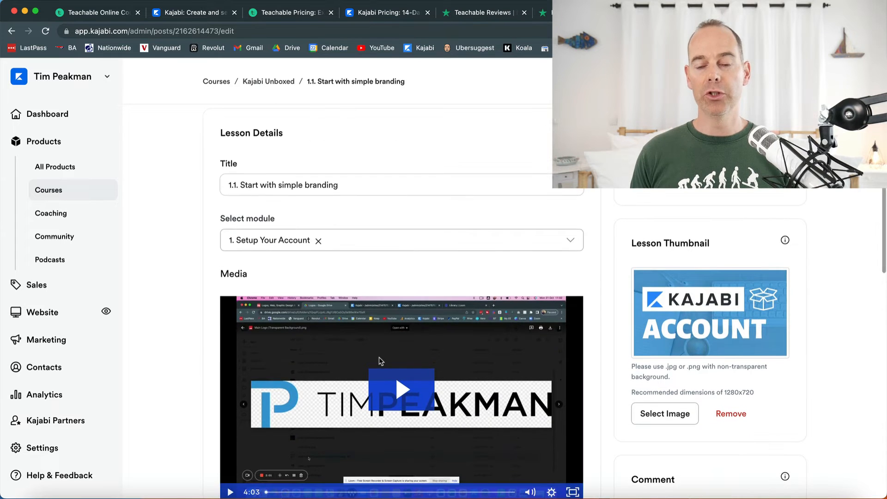
scroll("down", 3)
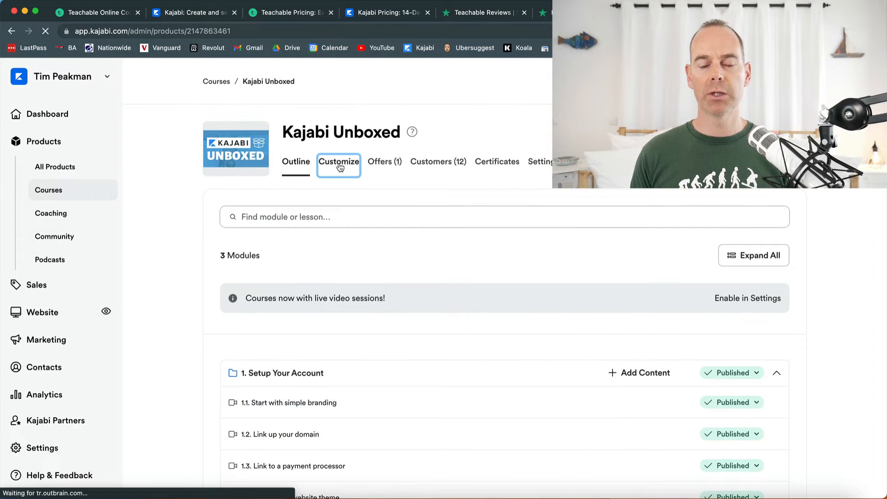
left_click(338, 164)
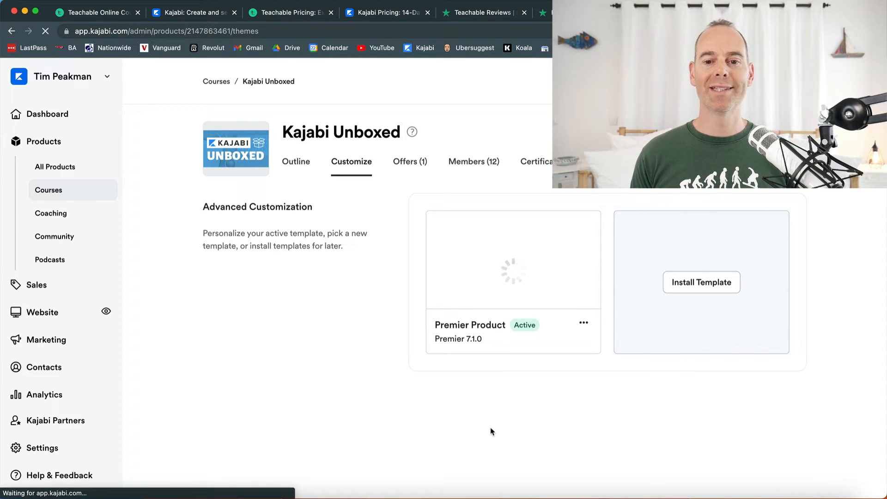
mouse_move(467, 419)
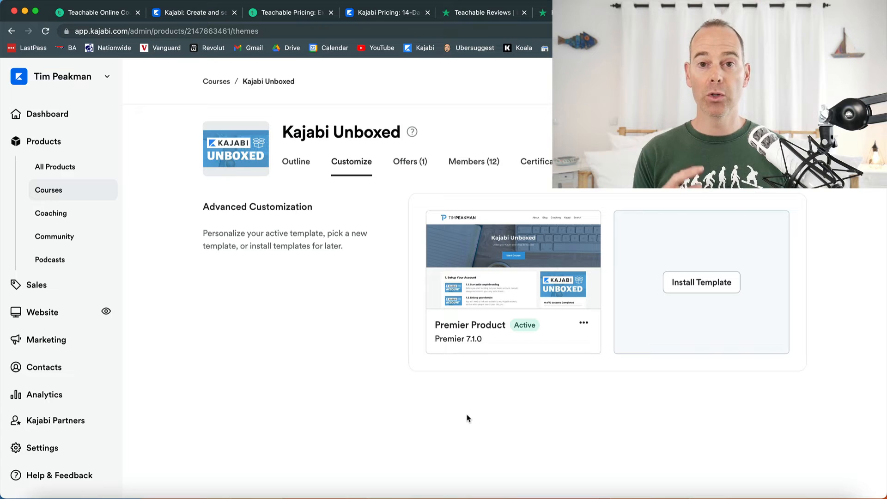
mouse_move(643, 296)
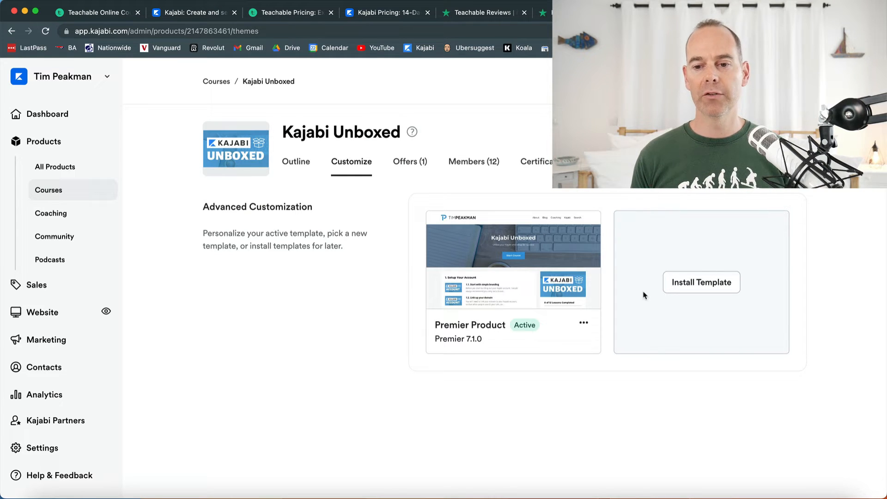
left_click(701, 283)
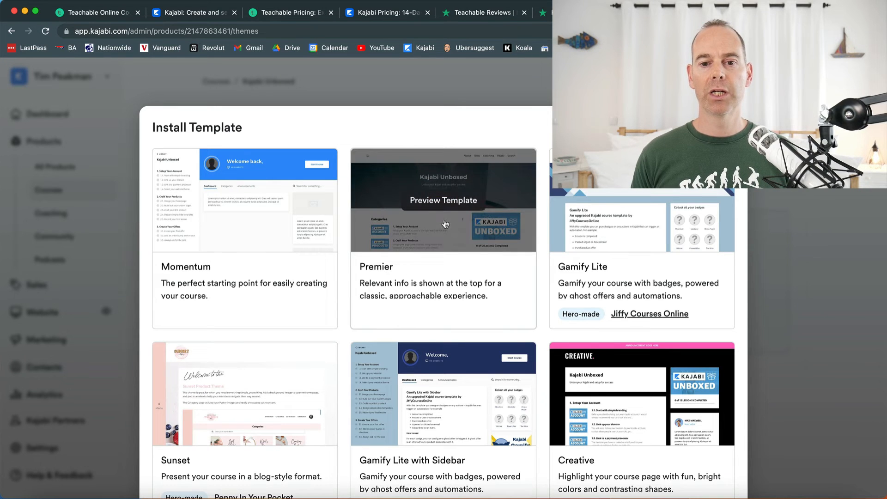
mouse_move(344, 233)
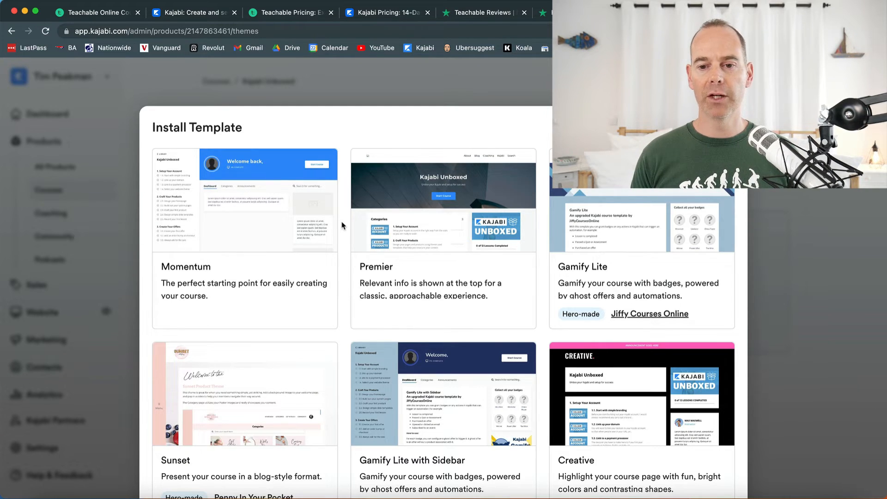
mouse_move(444, 200)
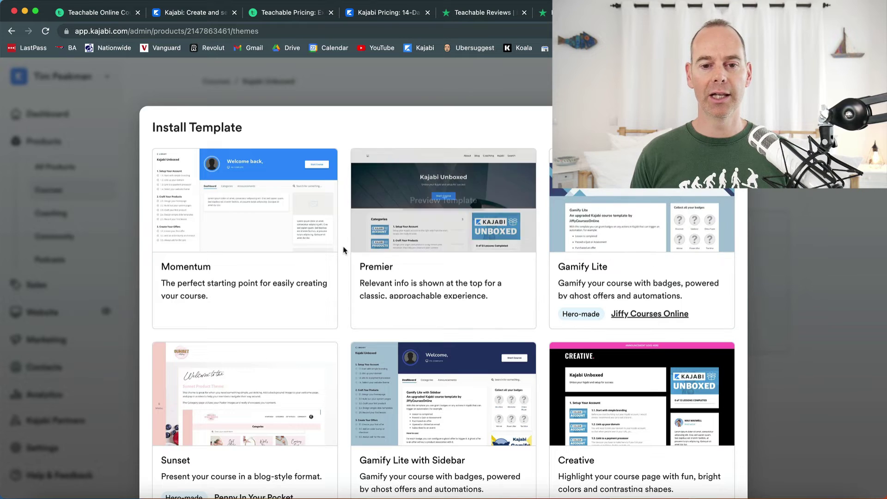
scroll("down", 3)
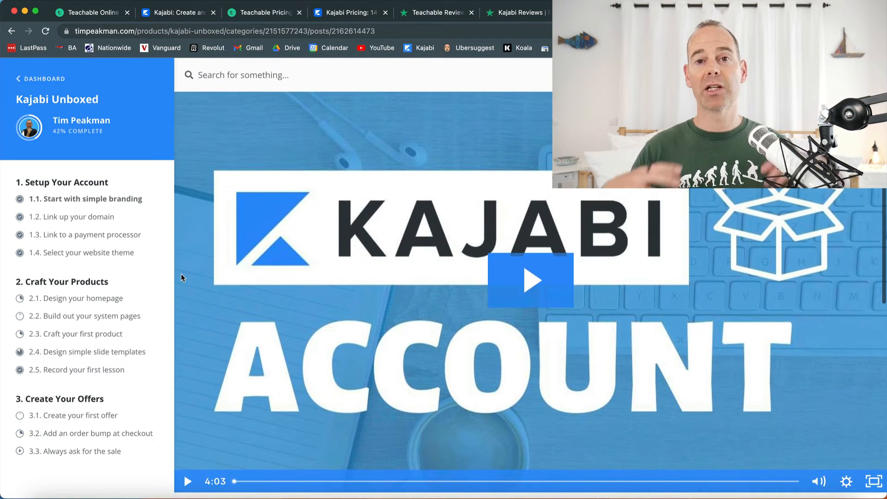
scroll("down", 3)
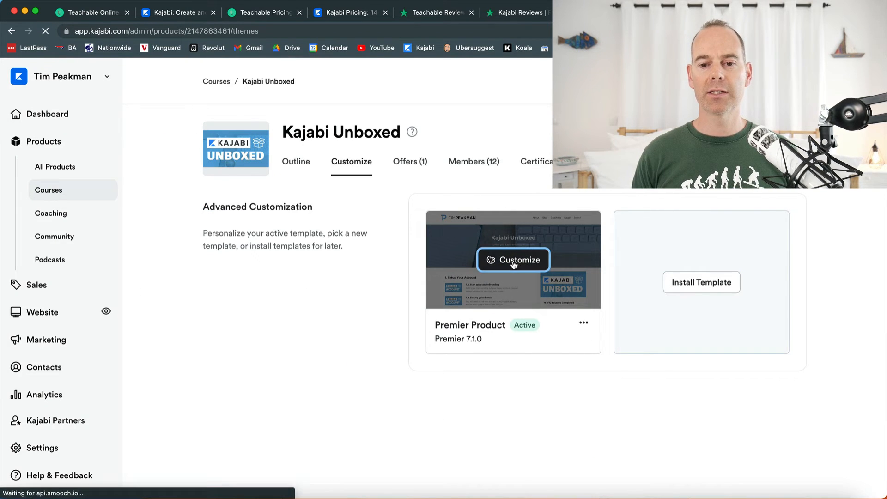
Edit the Premier Product template's Product page, showing then hiding the Welcome Body.
left_click(513, 259)
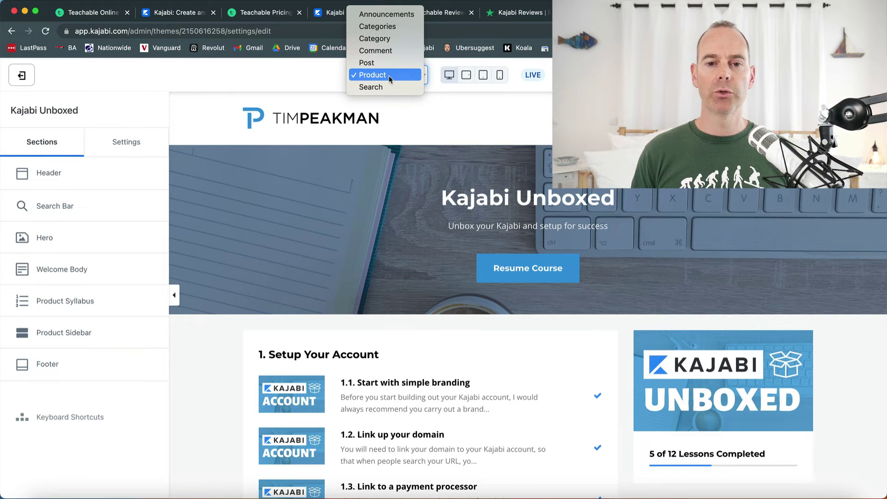
left_click(385, 75)
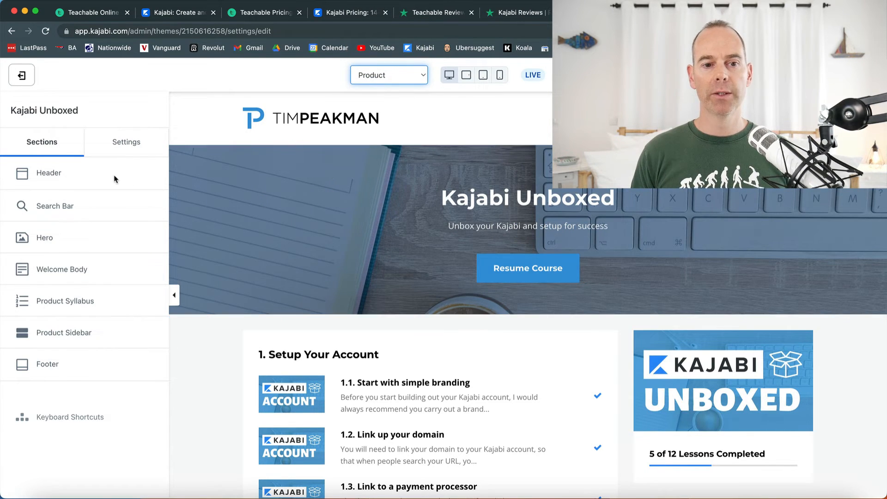
mouse_move(42, 238)
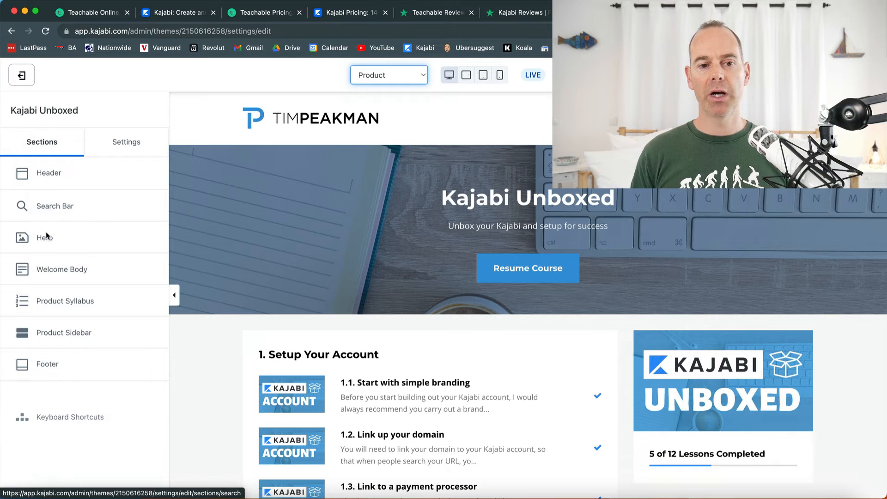
left_click(61, 269)
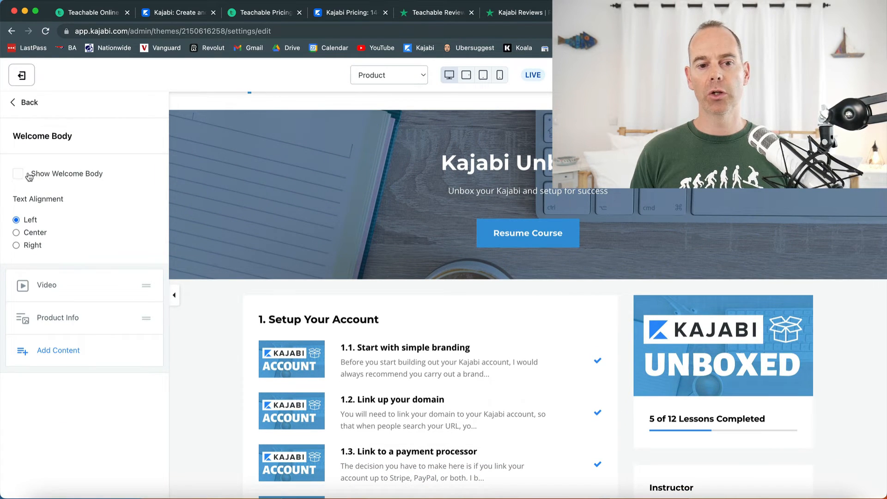
mouse_move(25, 180)
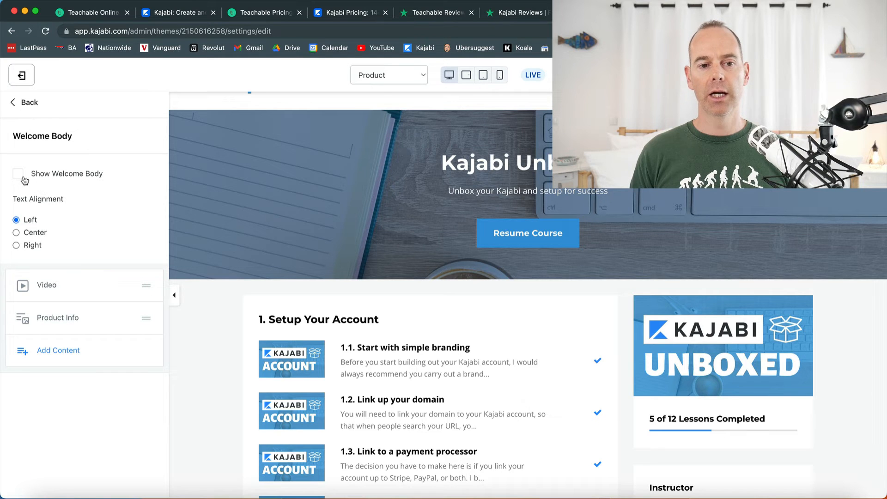
left_click(17, 174)
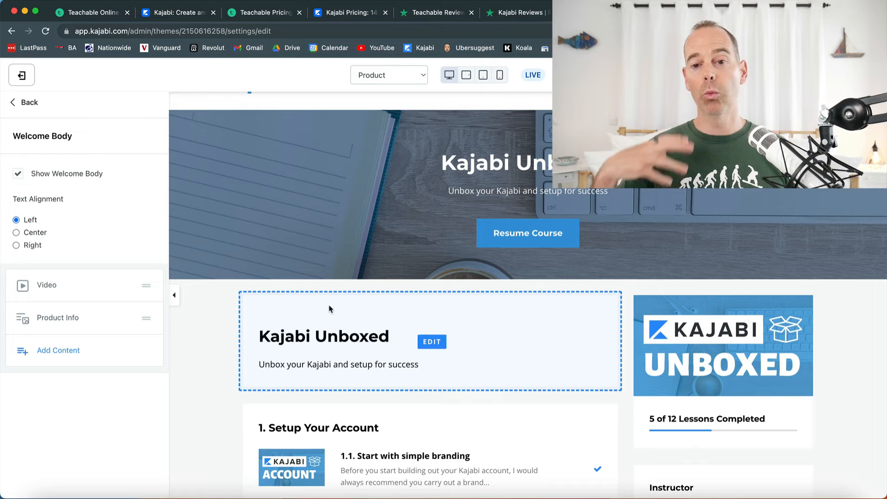
left_click(18, 174)
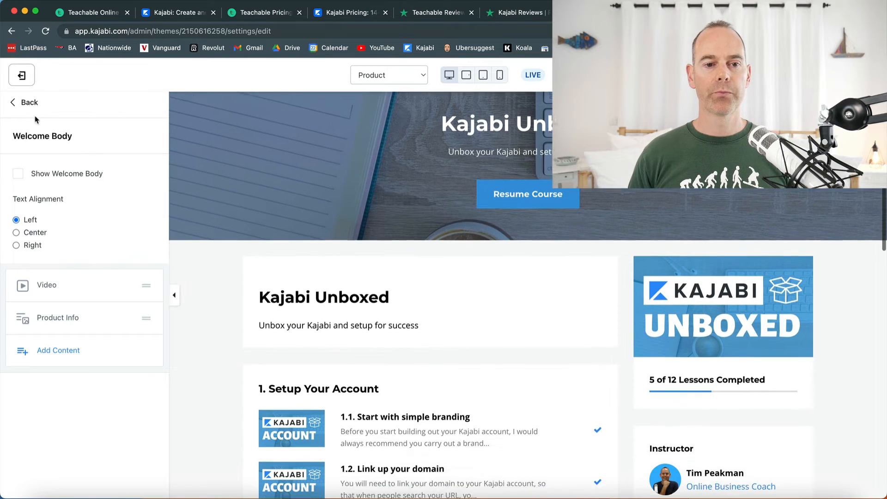
left_click(24, 102)
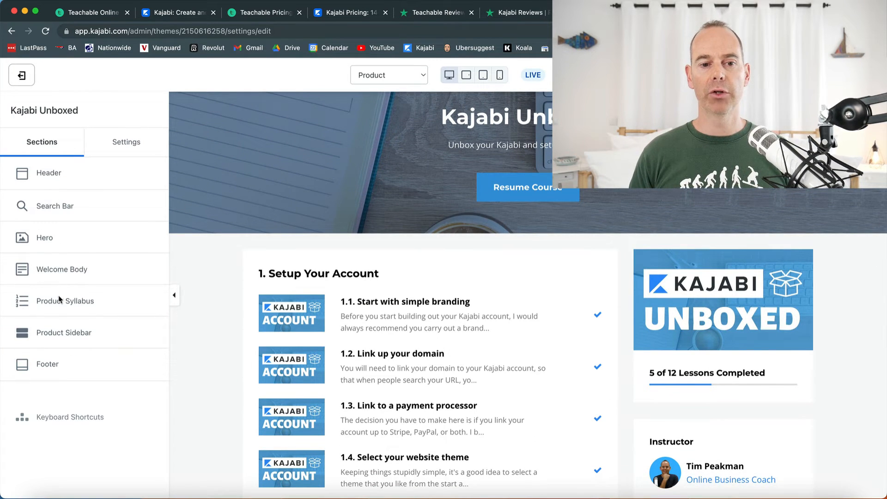
Explore the Product Syllabus settings and the Product Sidebar's Add Content block options, then return to the section list.
left_click(65, 301)
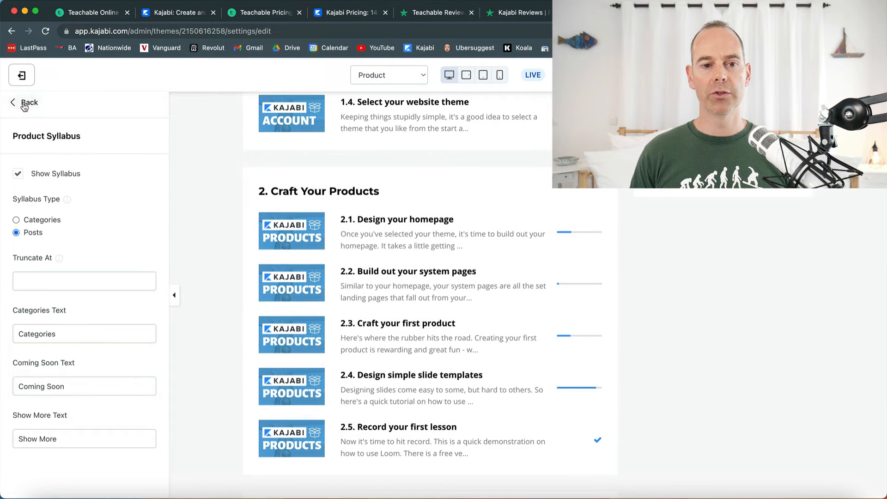
left_click(24, 102)
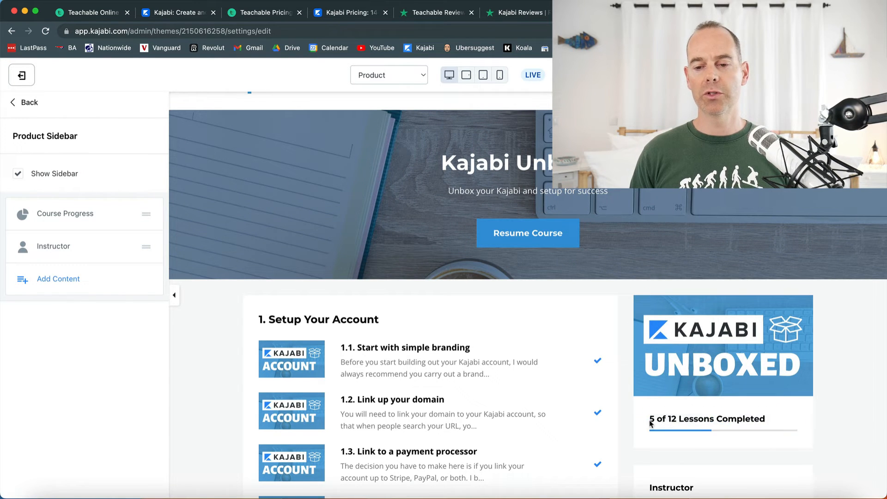
scroll("down", 3)
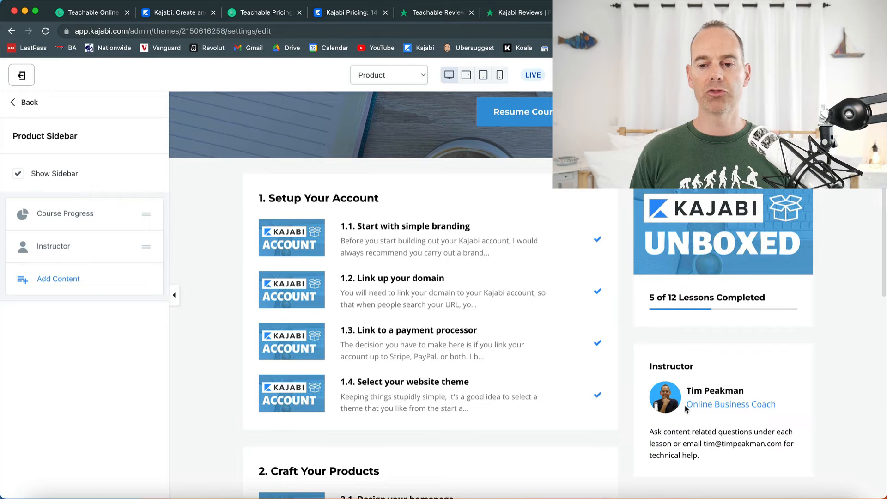
mouse_move(60, 280)
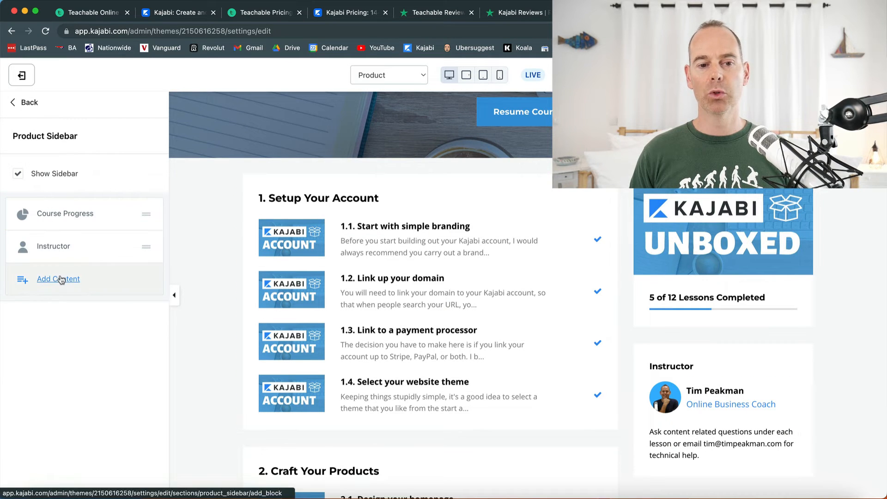
left_click(57, 279)
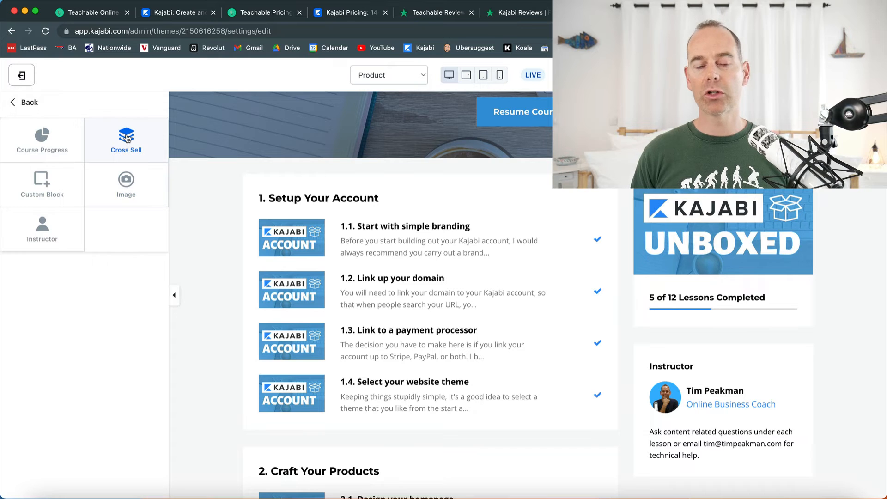
left_click(42, 139)
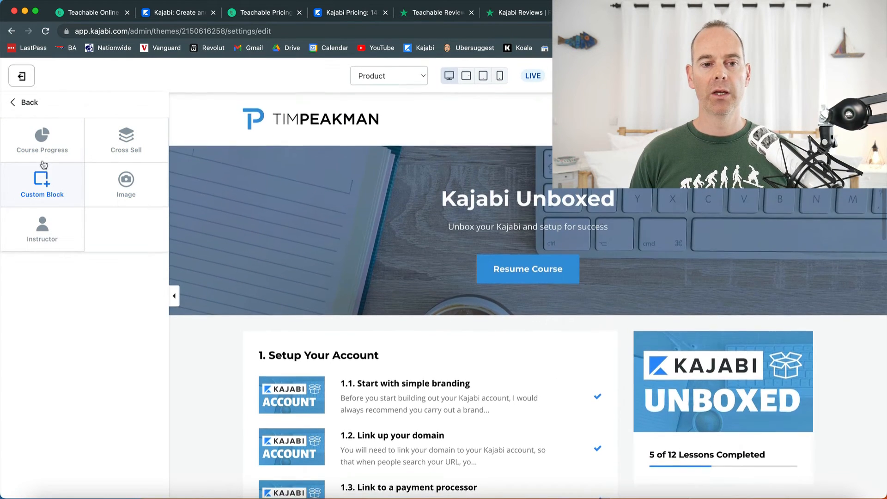
left_click(26, 102)
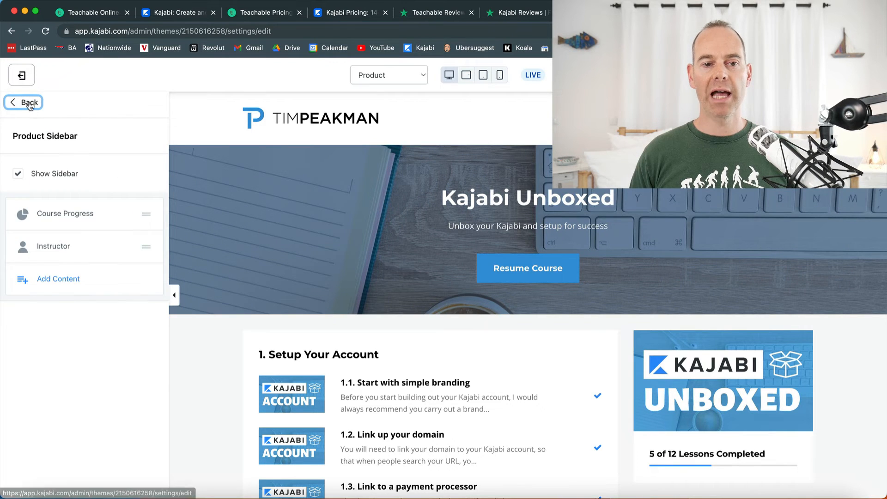
left_click(26, 102)
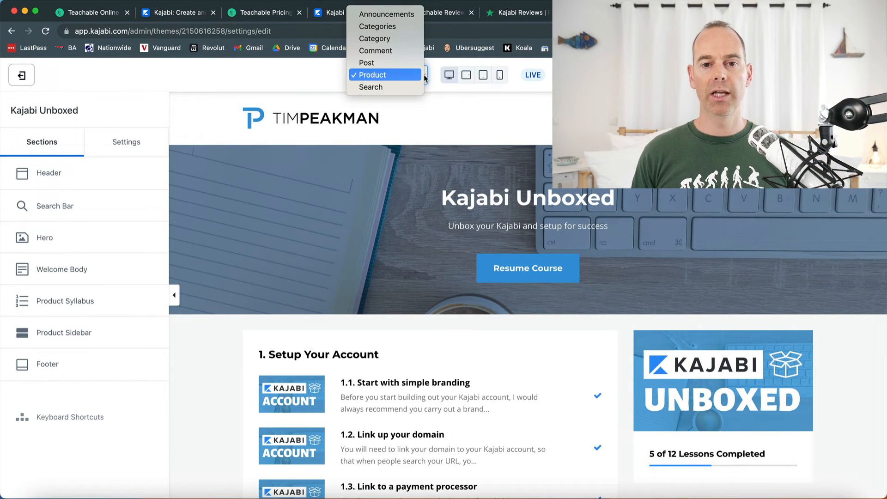
Switch the Kajabi editor to the lesson Post page and review the Post Player settings.
left_click(371, 74)
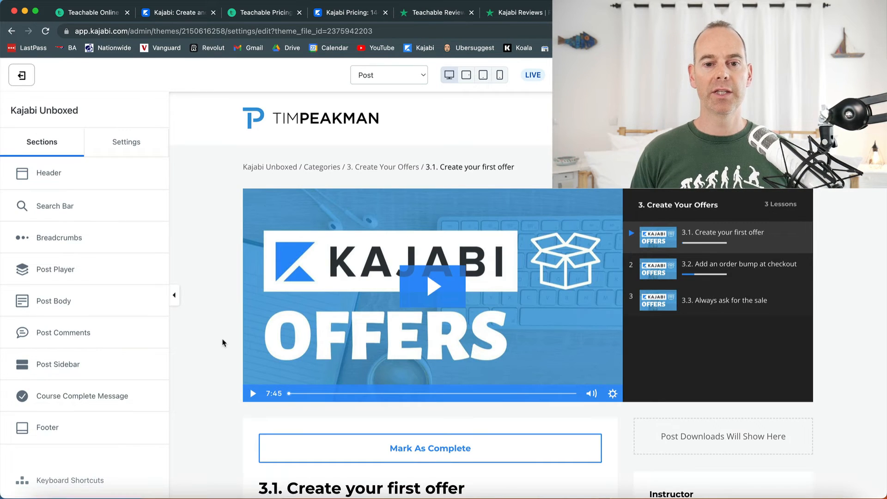
scroll("down", 3)
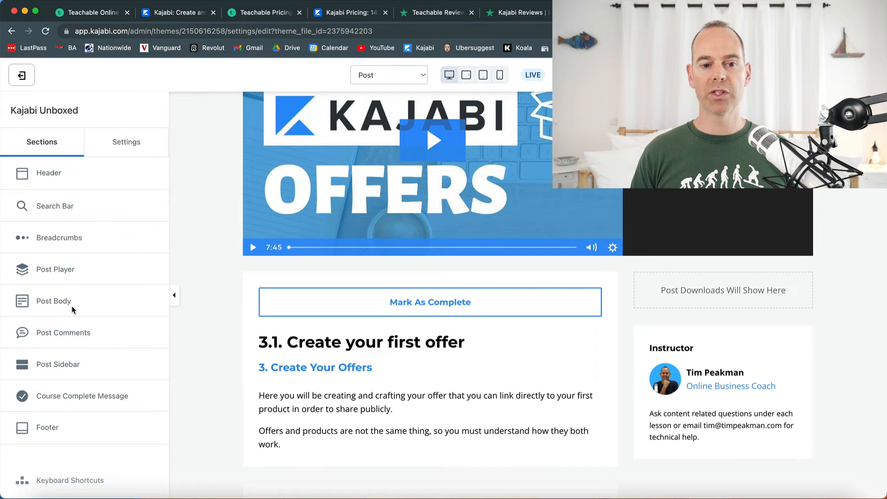
left_click(55, 269)
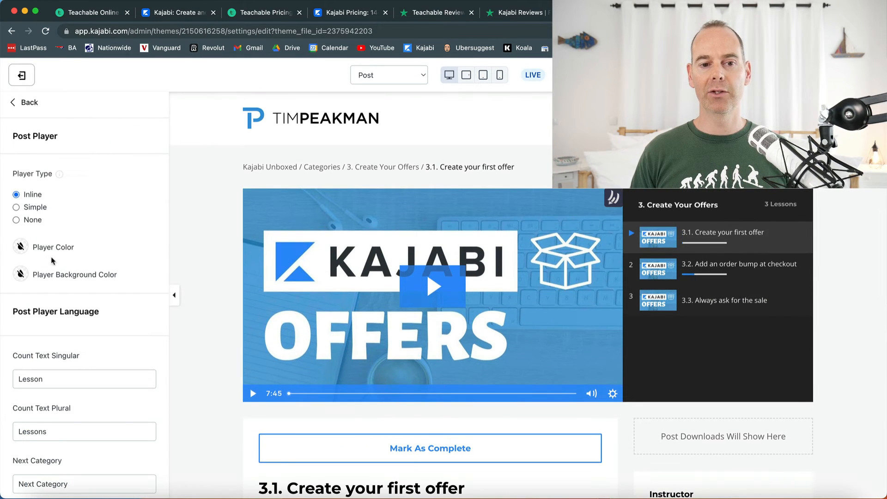
scroll("down", 3)
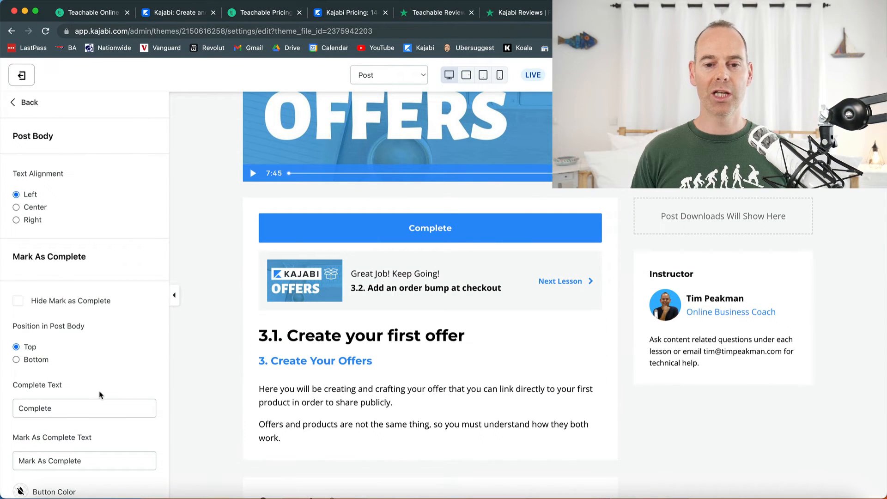
left_click(26, 102)
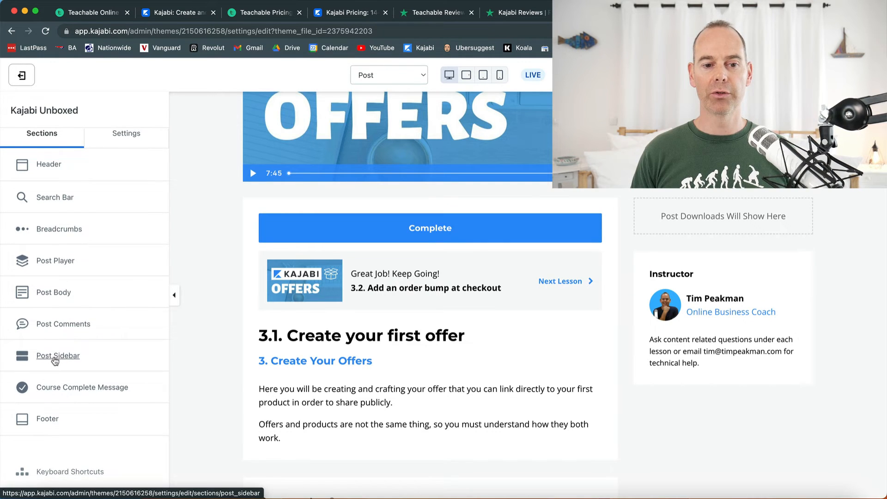
Review the Post Sidebar's Add Content block options, then view the live lesson '3.1. Create your first offer'.
left_click(57, 354)
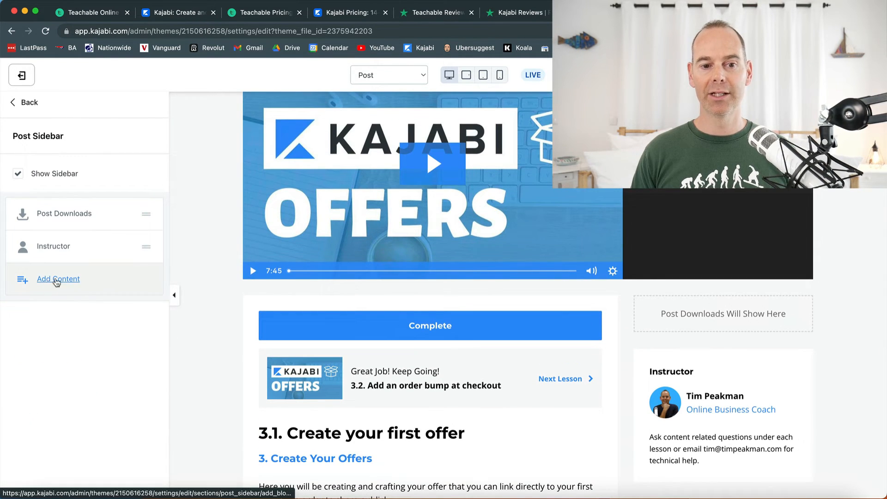
mouse_move(71, 268)
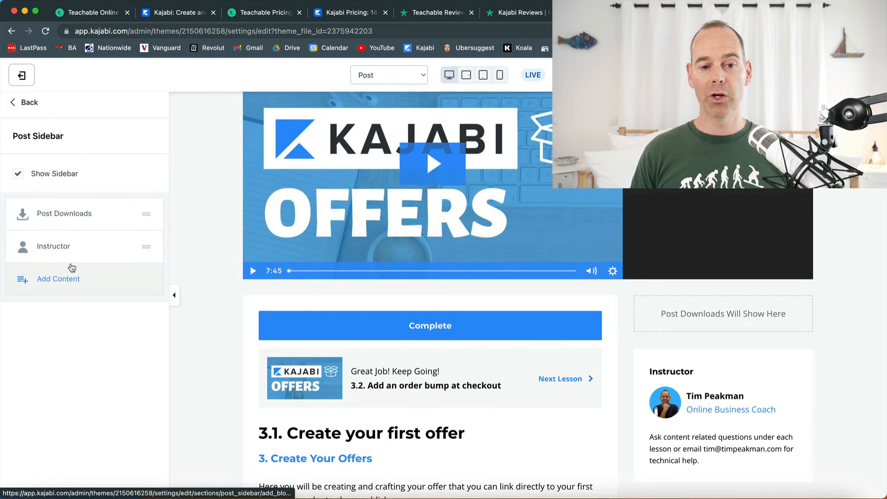
left_click(58, 279)
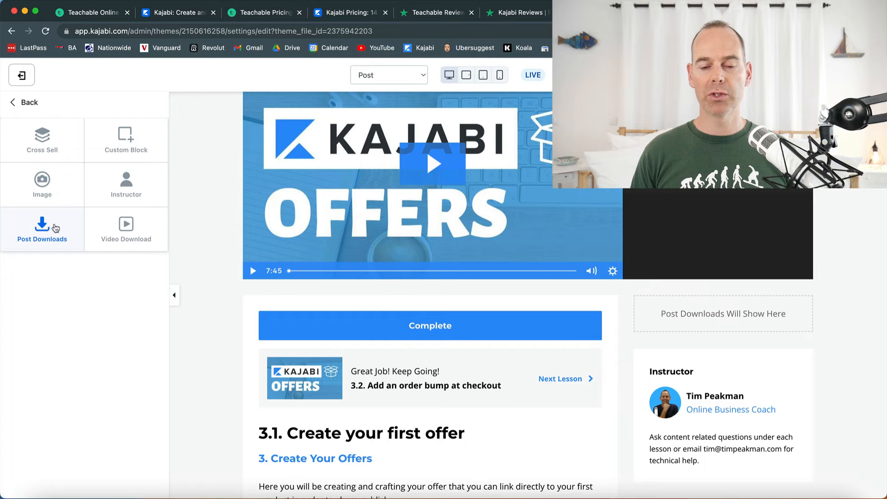
mouse_move(205, 321)
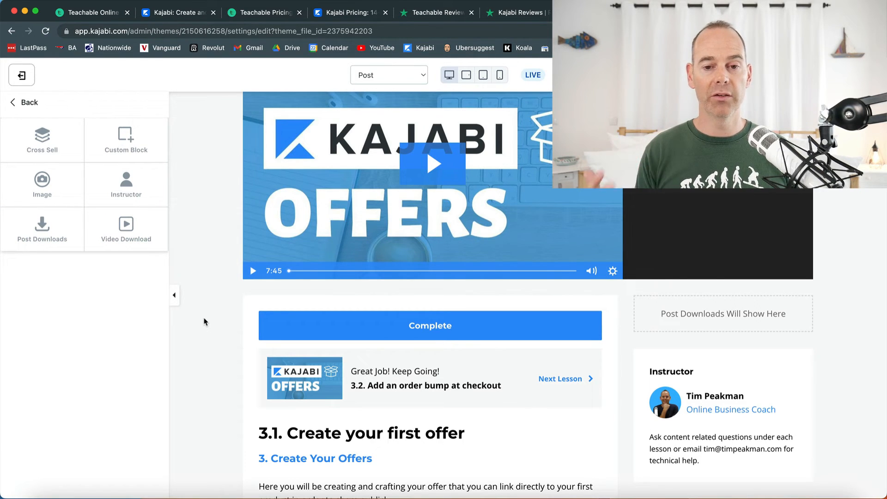
left_click(25, 101)
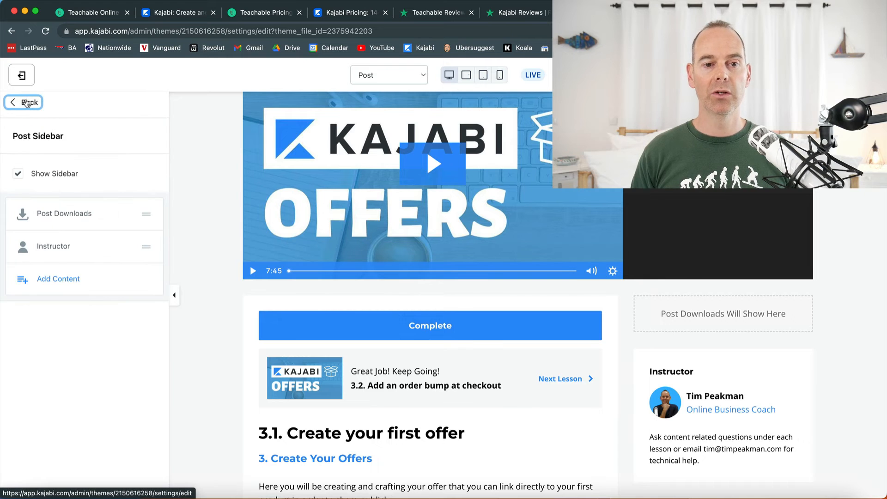
left_click(26, 103)
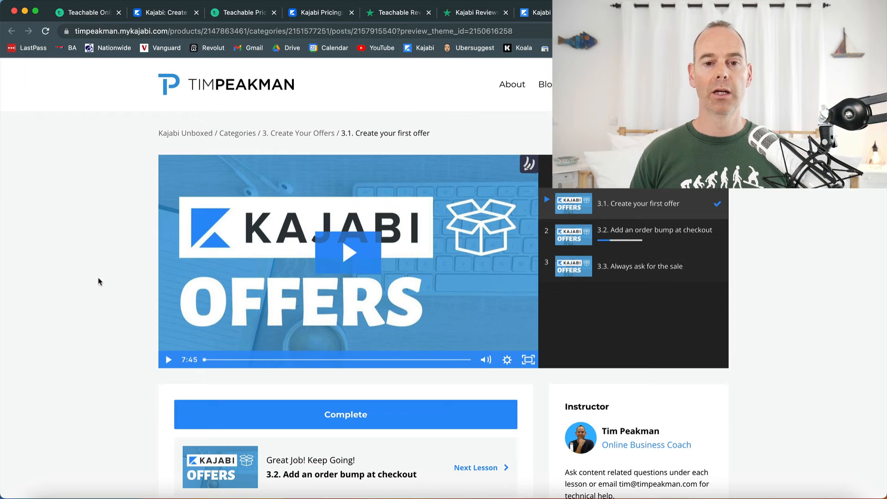
scroll("down", 3)
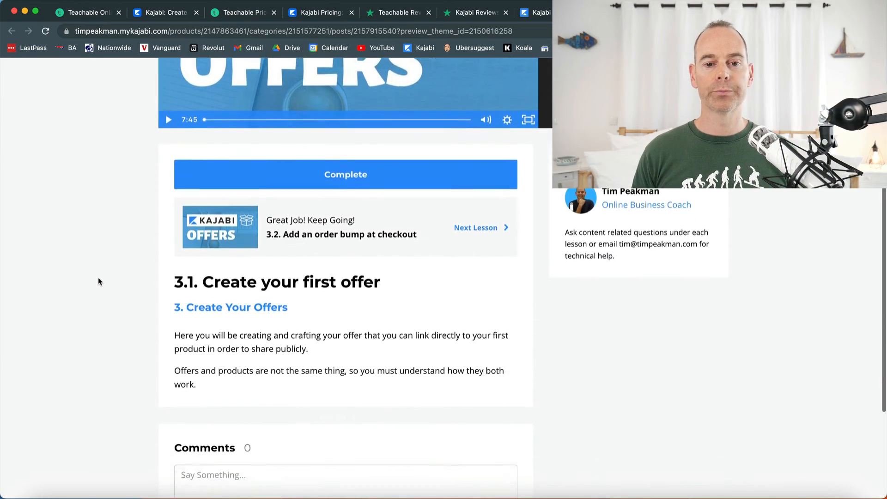